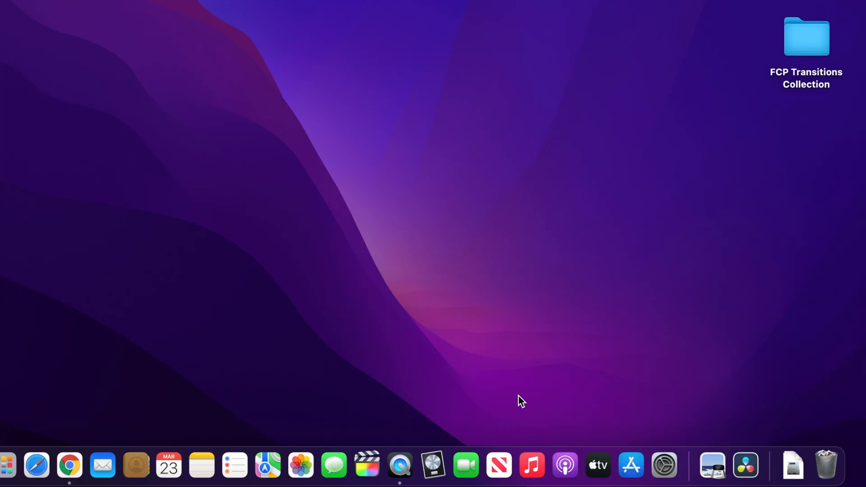
pyautogui.moveTo(373, 67)
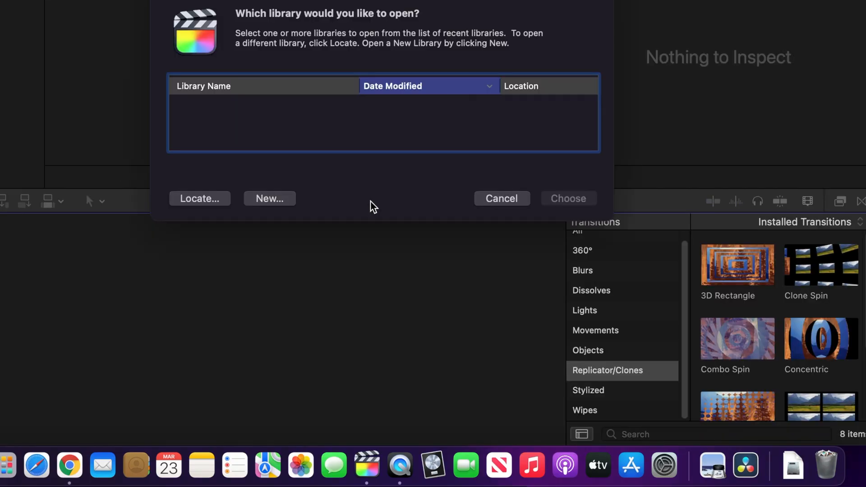
# Cancel the library prompt and browse the installed titles and Replicator/Clones transitions.
pyautogui.click(500, 198)
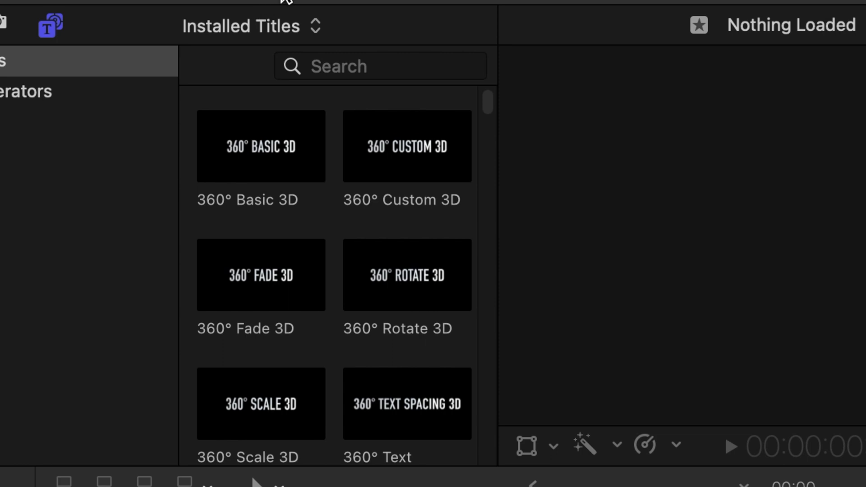
pyautogui.scroll(3)
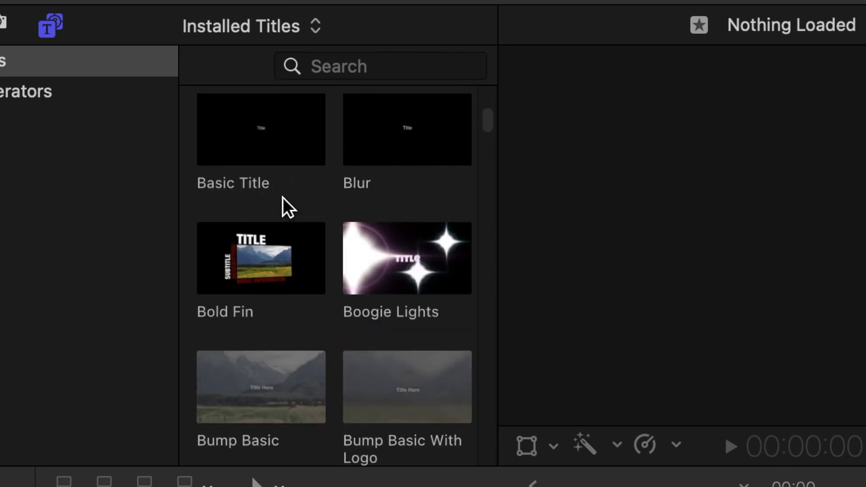
pyautogui.scroll(-3)
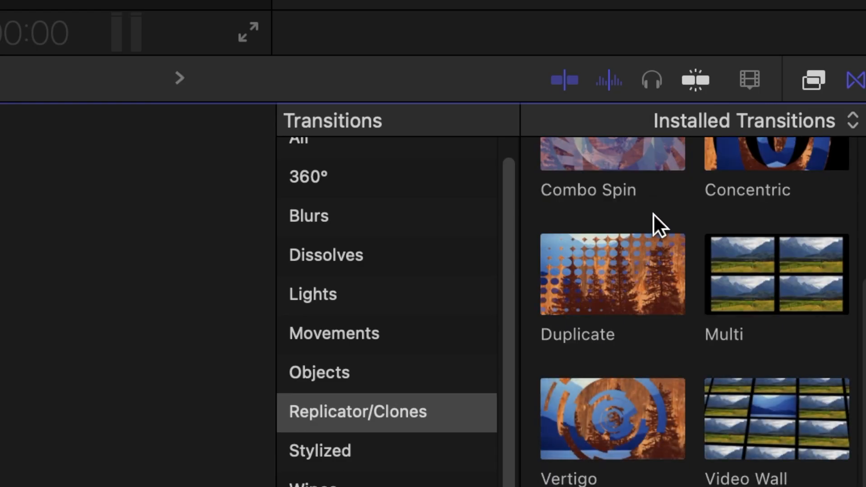
pyautogui.moveTo(320, 359)
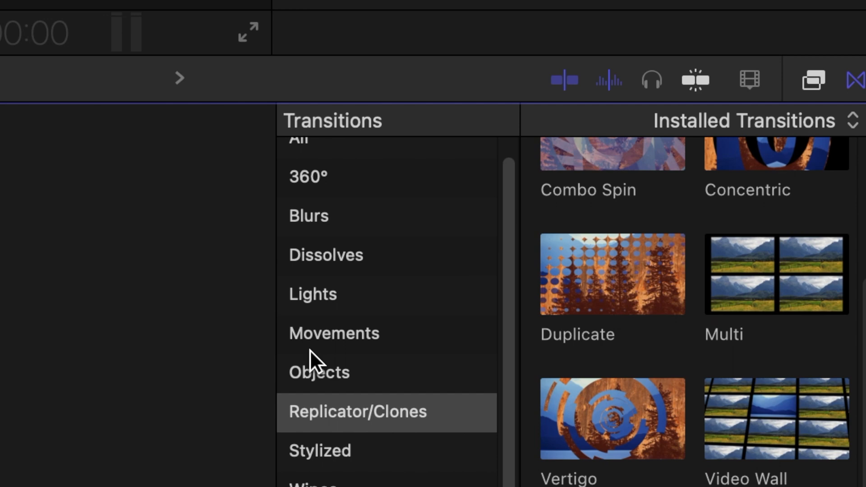
pyautogui.click(148, 115)
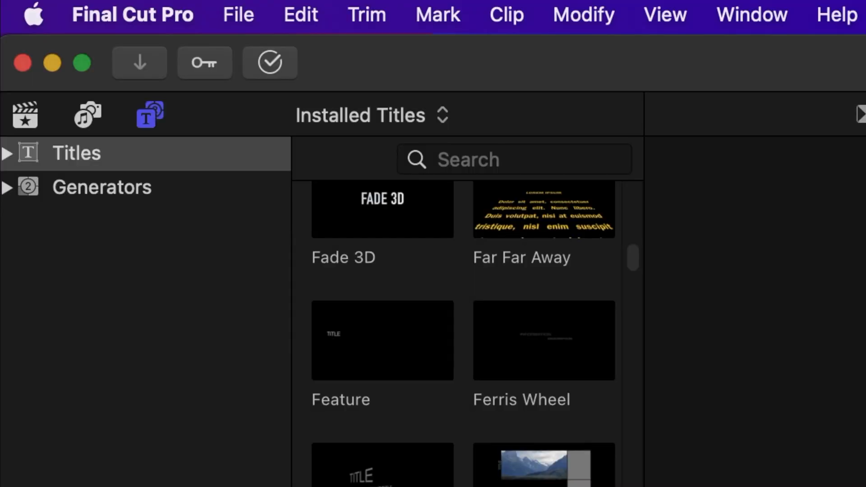
pyautogui.moveTo(168, 197)
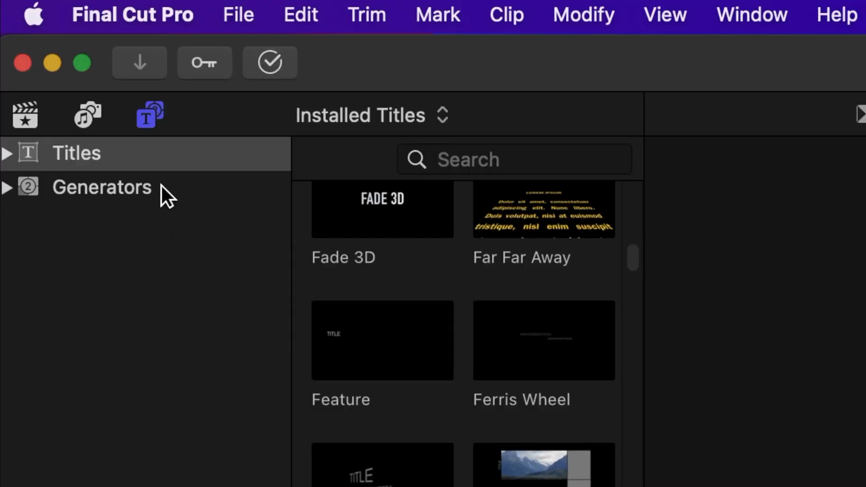
pyautogui.moveTo(22, 63)
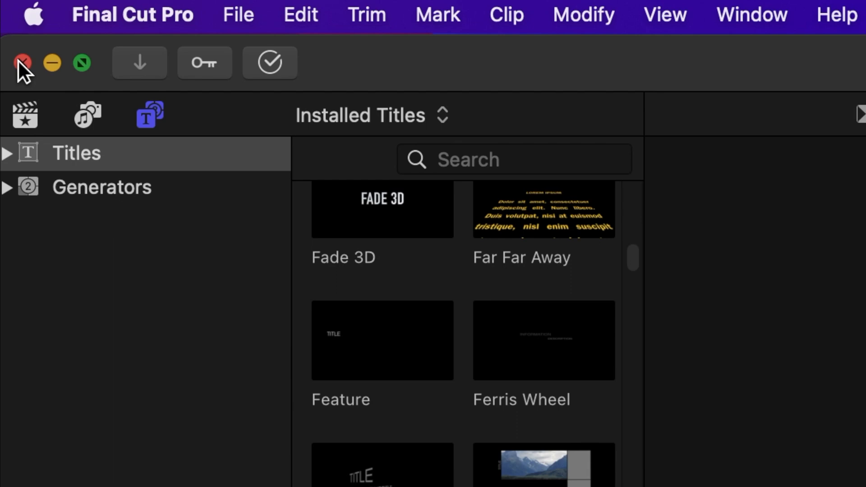
# Quit Final Cut Pro from its application menu, confirming with Command+Q.
pyautogui.click(133, 14)
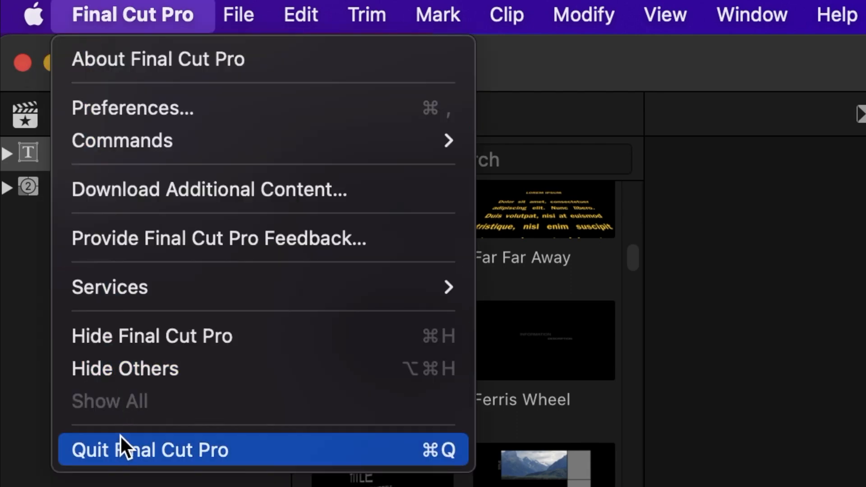
pyautogui.click(150, 450)
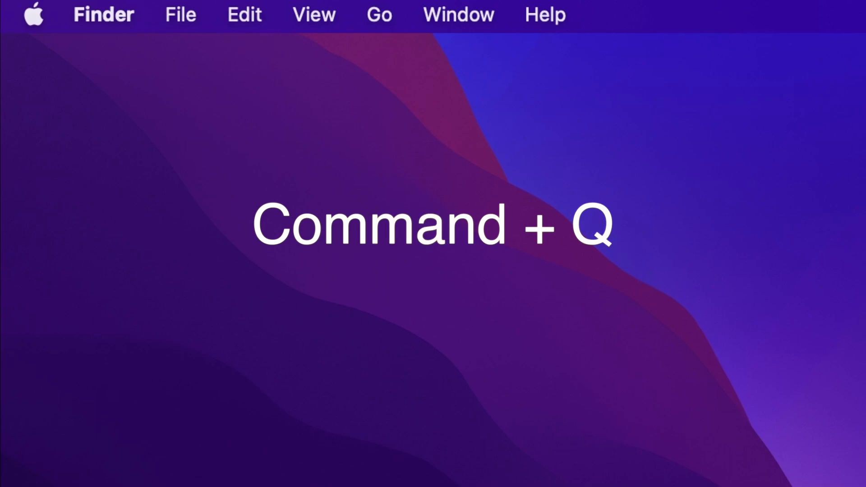
pyautogui.press('cmd+q')
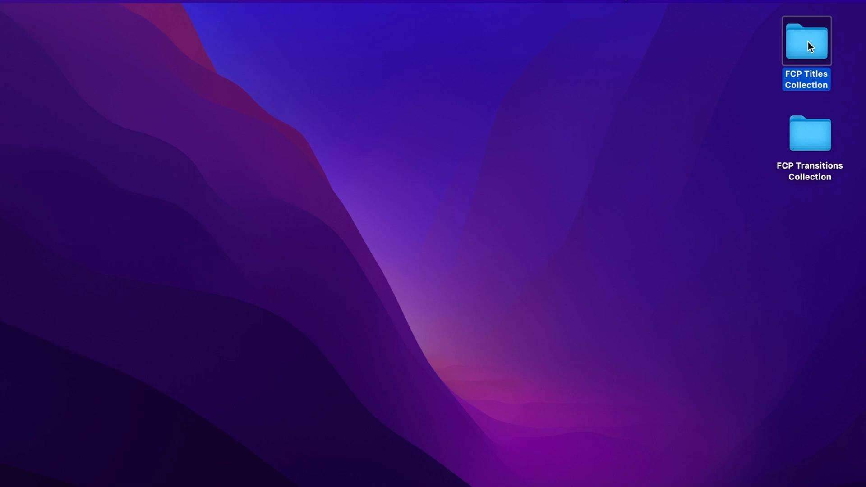
pyautogui.doubleClick(807, 41)
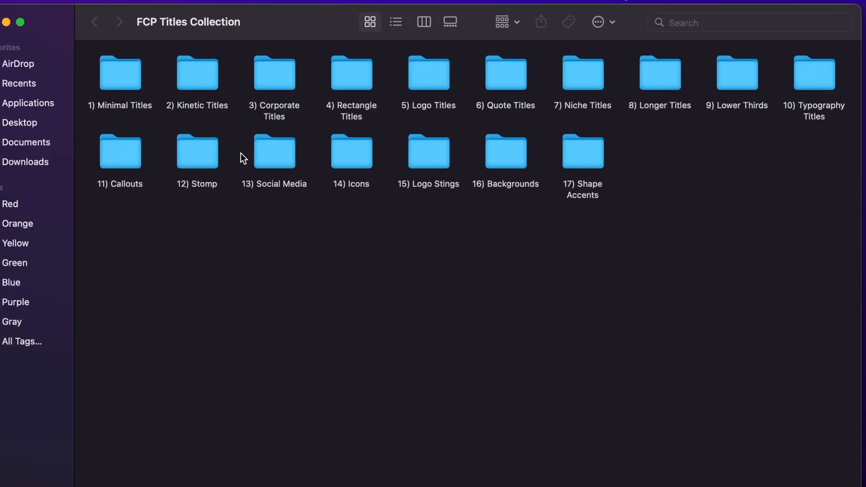
pyautogui.moveTo(279, 135)
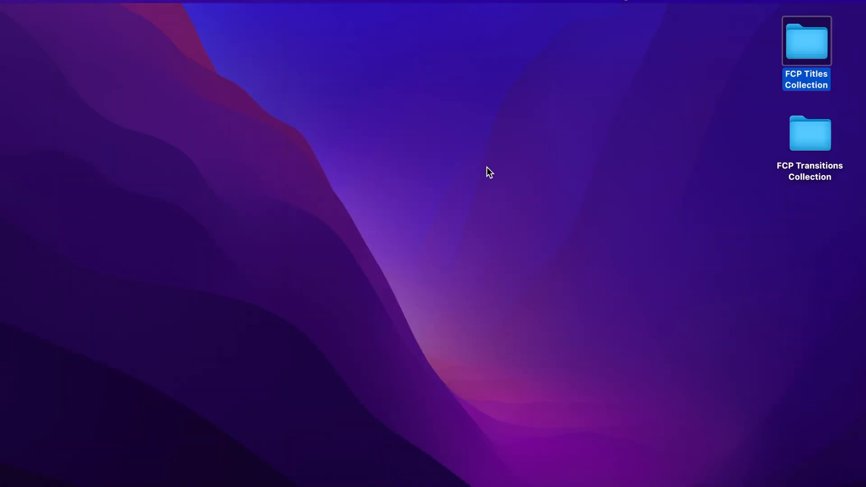
pyautogui.doubleClick(810, 133)
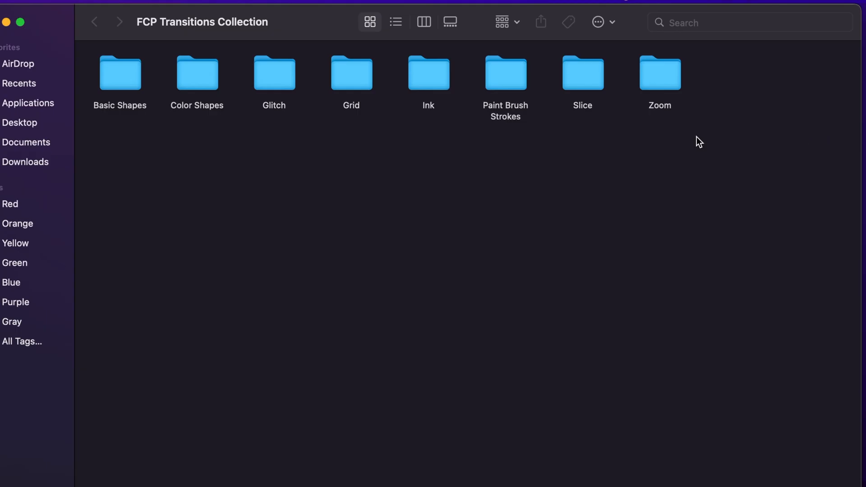
pyautogui.moveTo(143, 81)
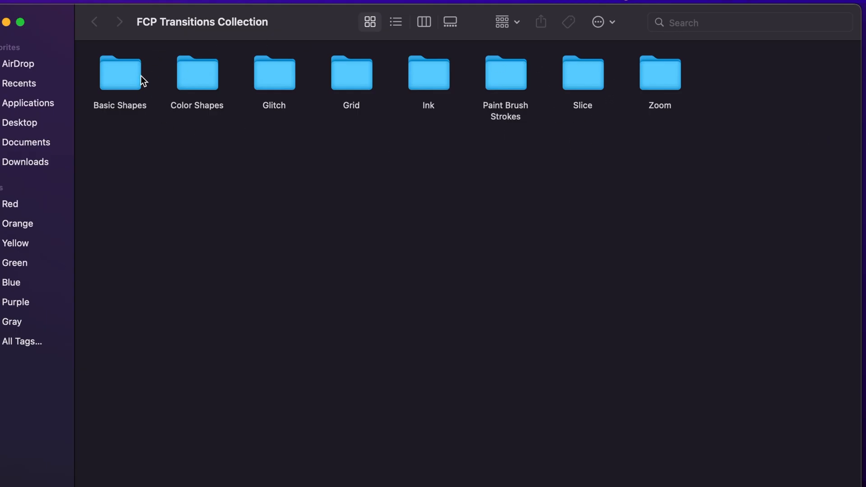
pyautogui.moveTo(188, 74)
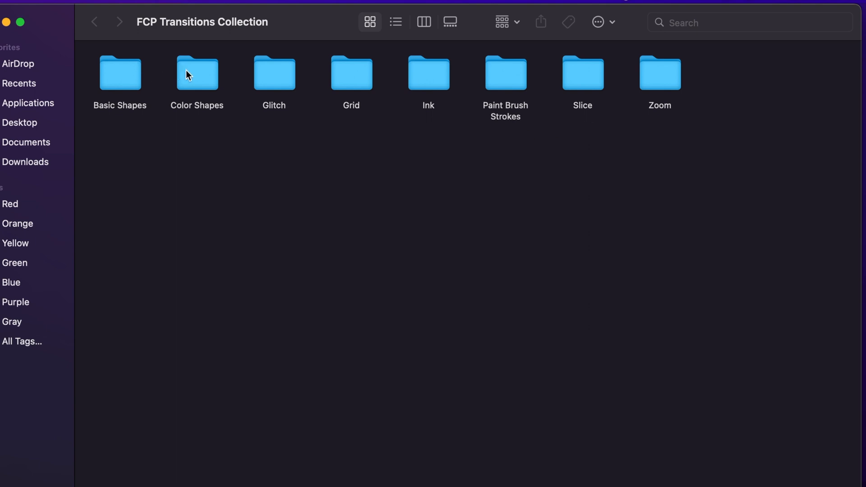
pyautogui.click(583, 73)
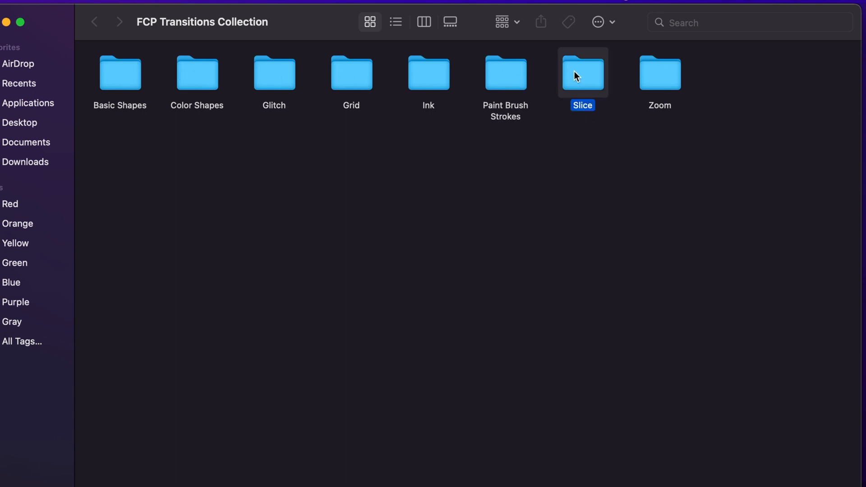
pyautogui.doubleClick(583, 73)
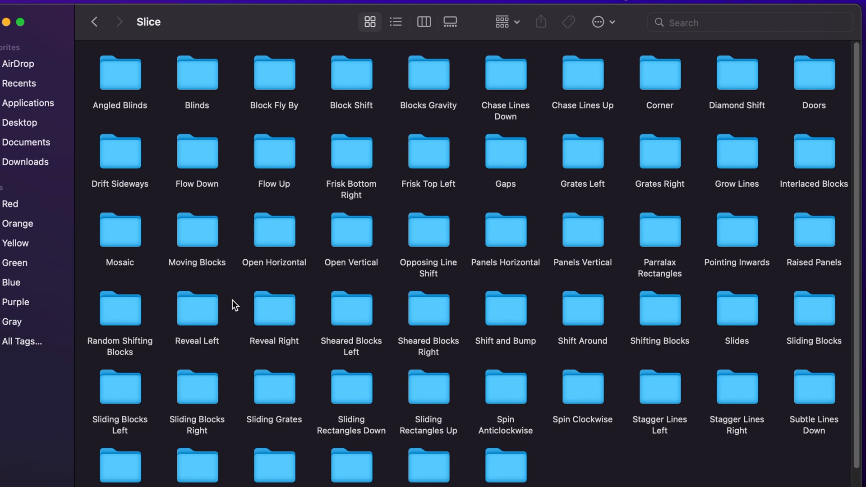
pyautogui.moveTo(75, 36)
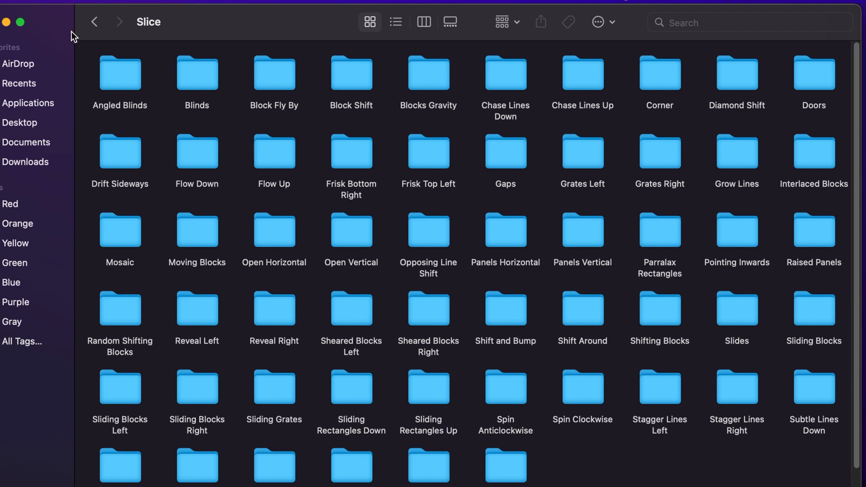
pyautogui.click(94, 22)
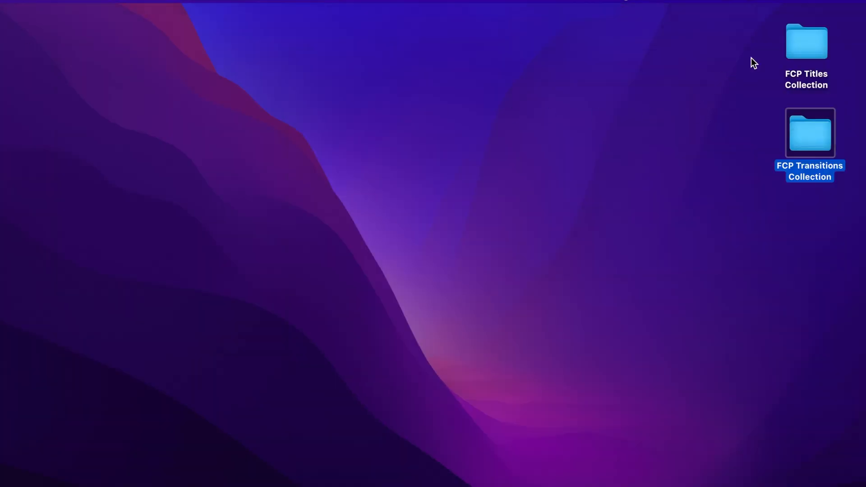
pyautogui.moveTo(819, 224)
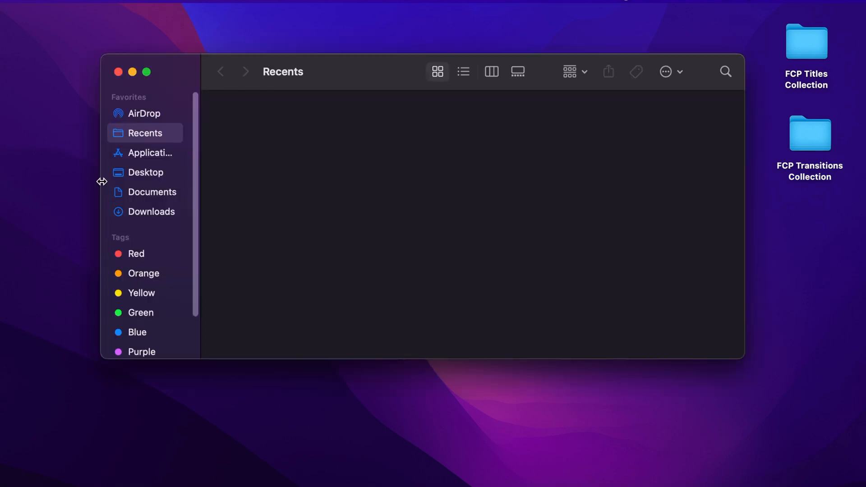
pyautogui.moveTo(148, 157)
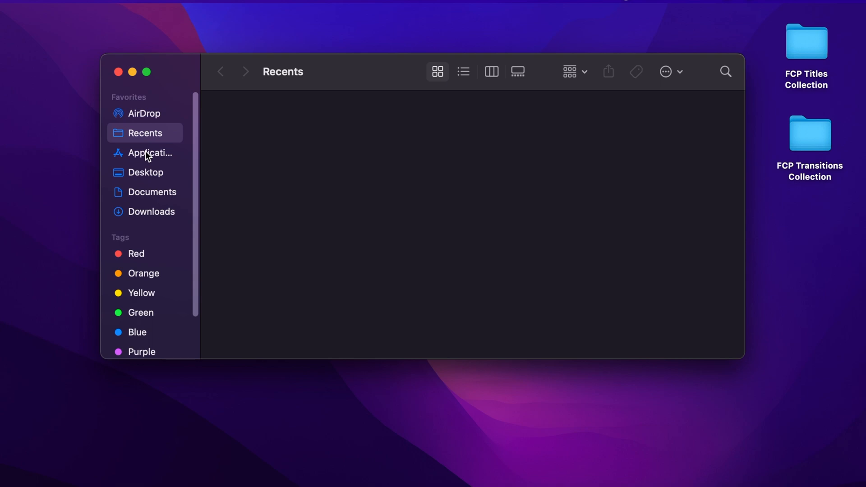
pyautogui.moveTo(153, 153)
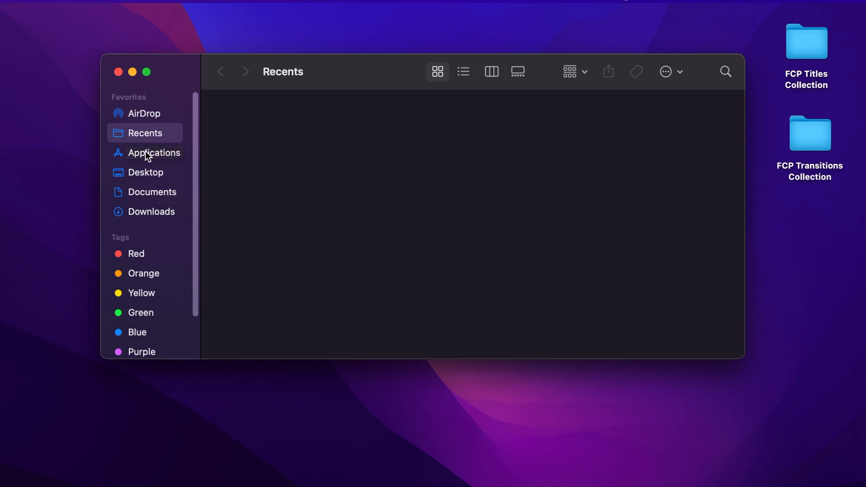
# Show Applications, scroll to Final Cut Pro, and select the FCP Titles Collection folder.
pyautogui.click(155, 153)
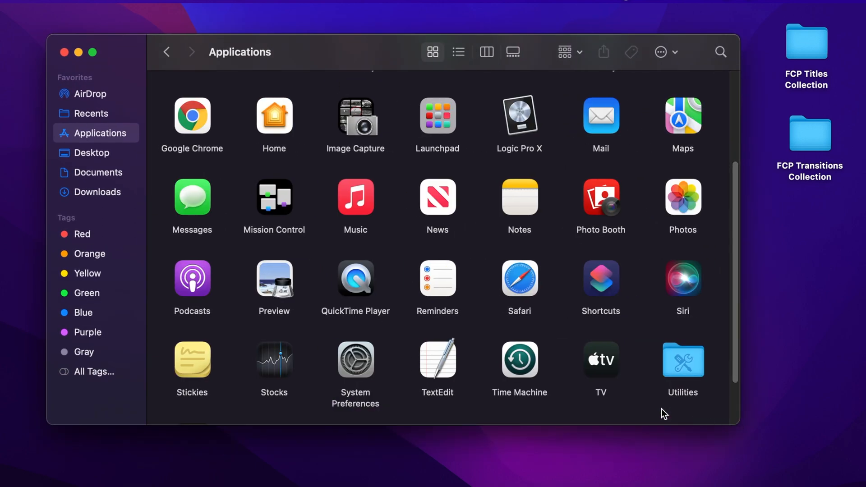
pyautogui.scroll(-3)
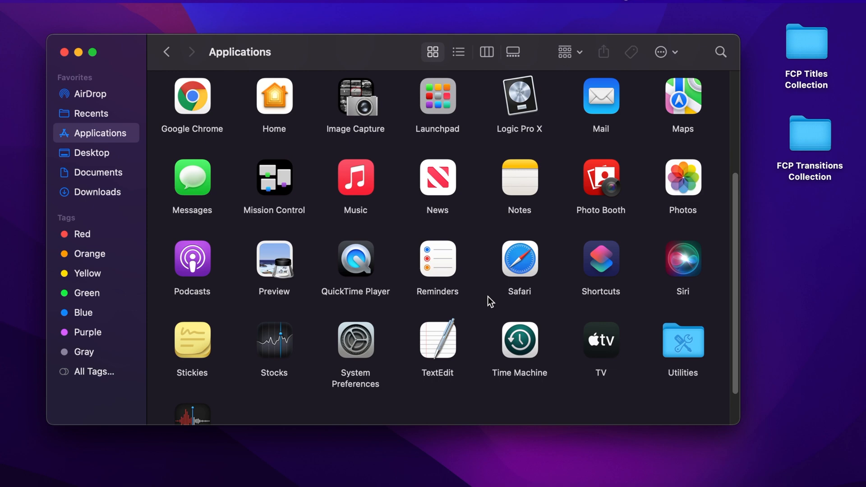
pyautogui.scroll(3)
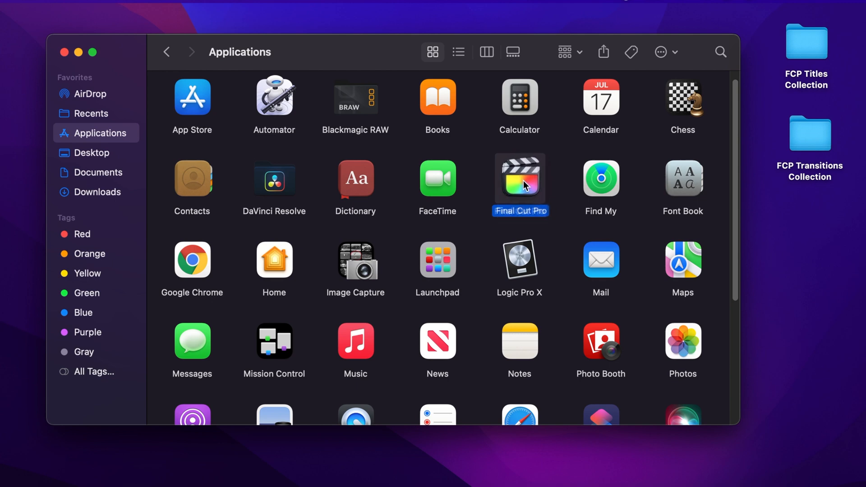
pyautogui.moveTo(773, 162)
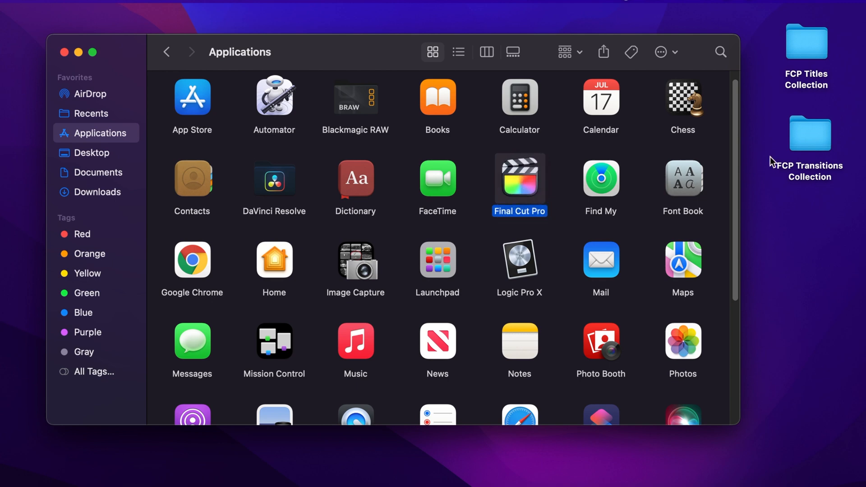
pyautogui.click(805, 41)
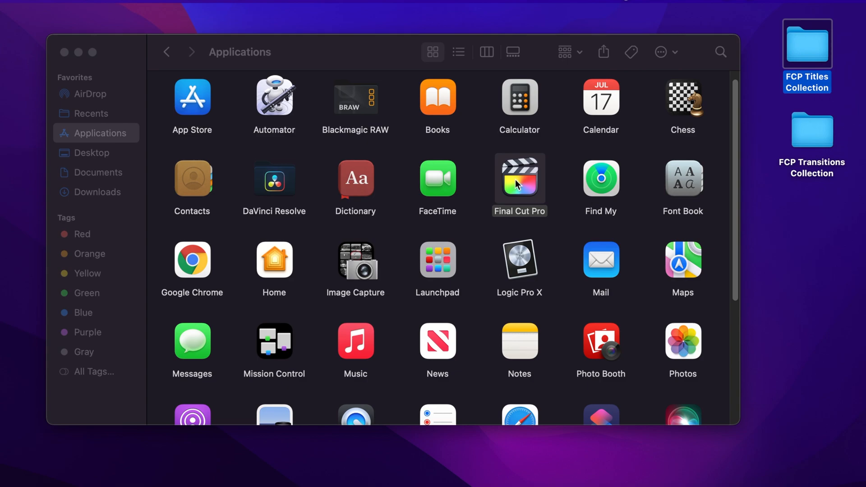
# Show Final Cut Pro's package contents and select its Contents folder.
pyautogui.rightClick(518, 178)
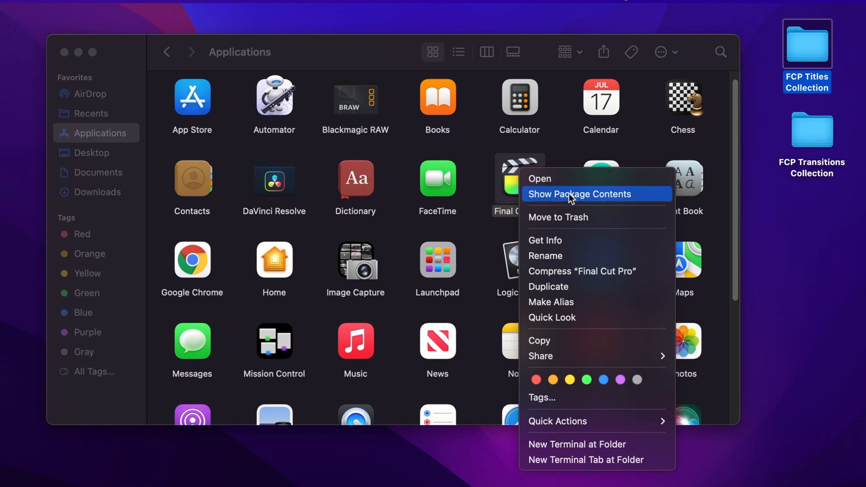
pyautogui.click(579, 194)
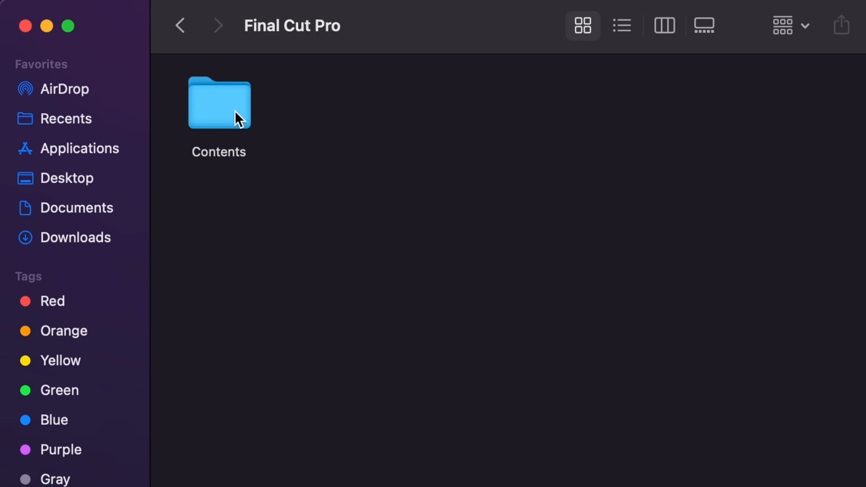
pyautogui.click(219, 104)
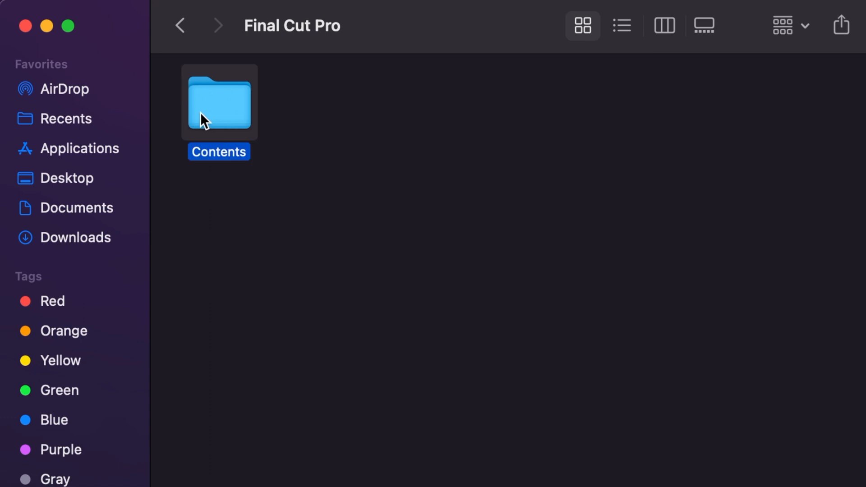
# Drill through Contents, PlugIns and MediaProviders into MotionEffect.fxp's Contents folder.
pyautogui.doubleClick(219, 103)
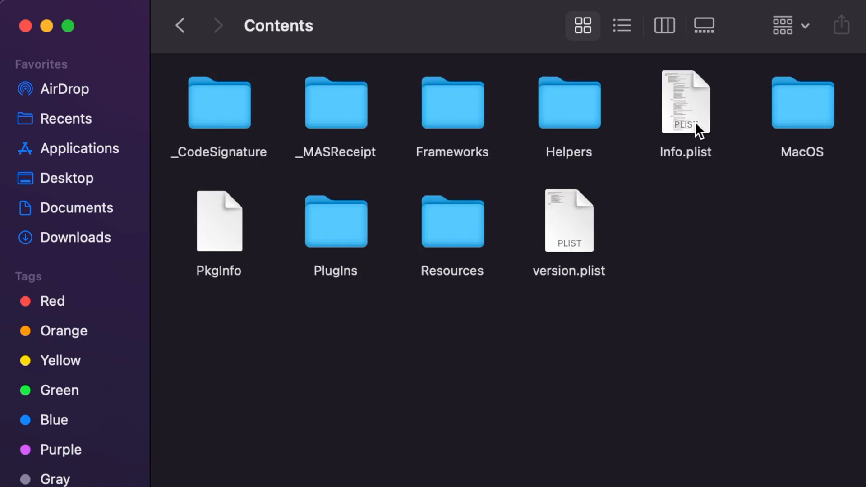
pyautogui.moveTo(337, 219)
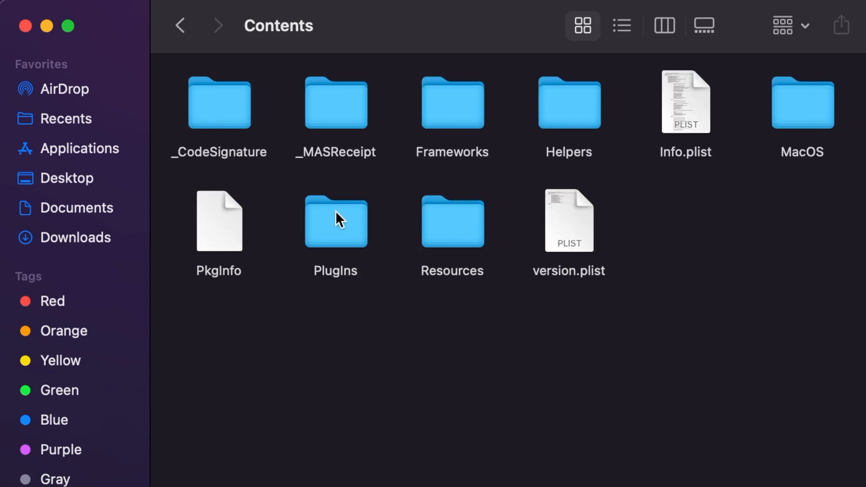
pyautogui.moveTo(325, 231)
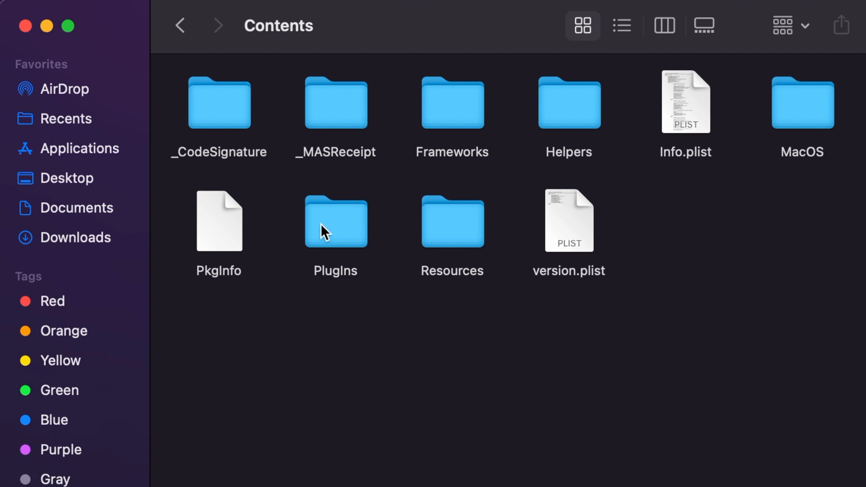
pyautogui.moveTo(329, 227)
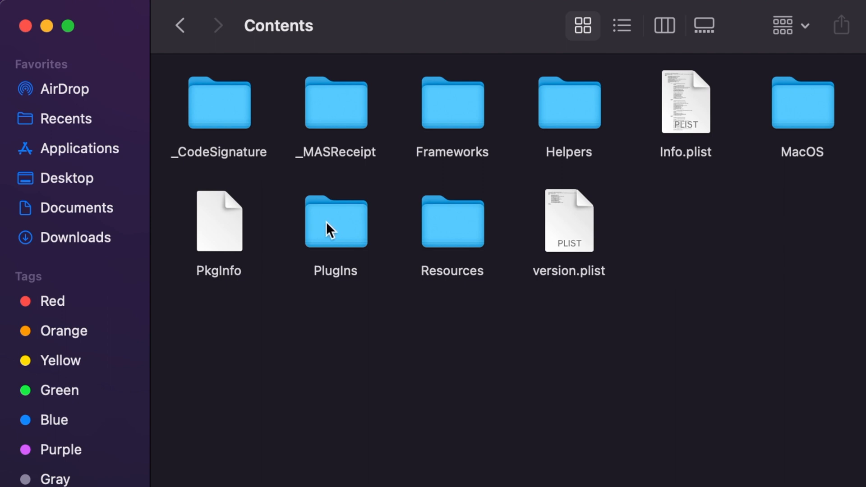
pyautogui.doubleClick(335, 221)
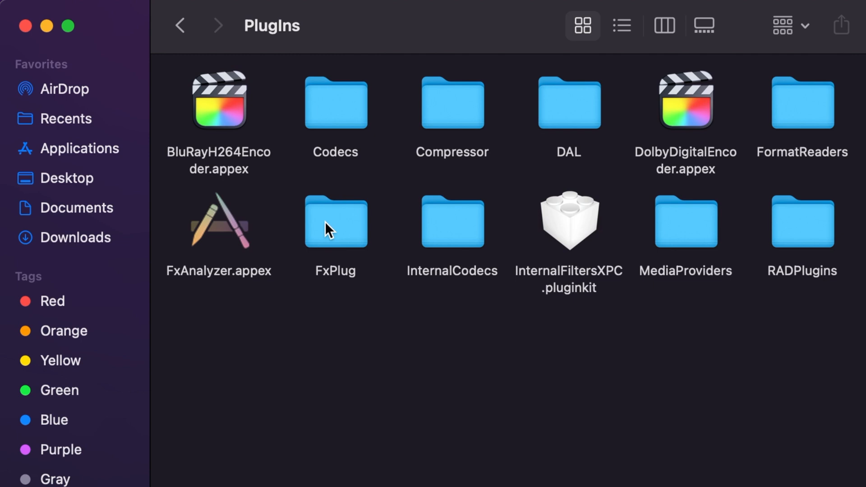
pyautogui.moveTo(668, 230)
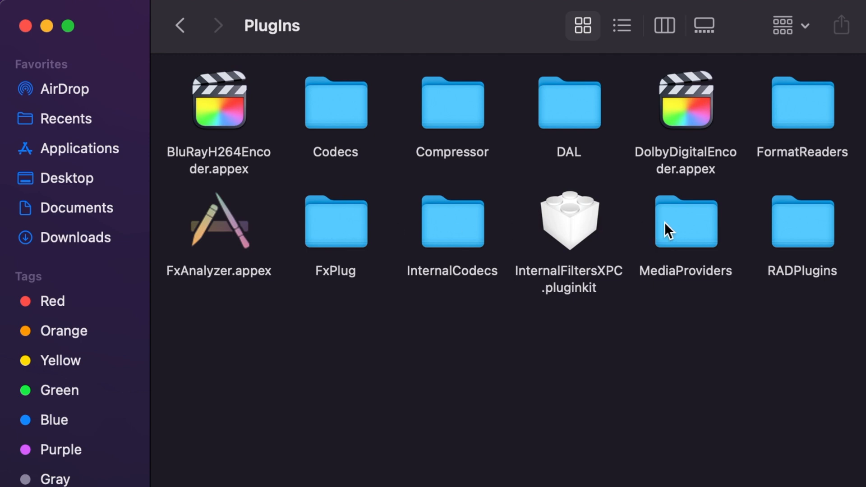
pyautogui.click(685, 221)
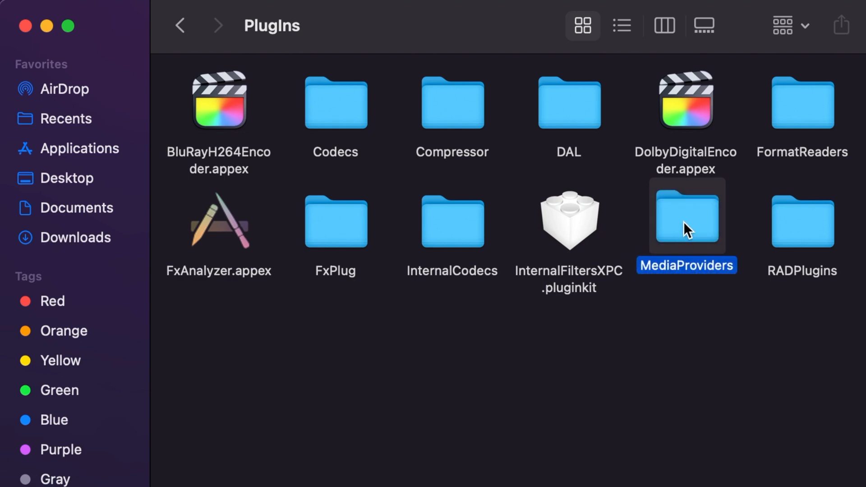
pyautogui.moveTo(687, 232)
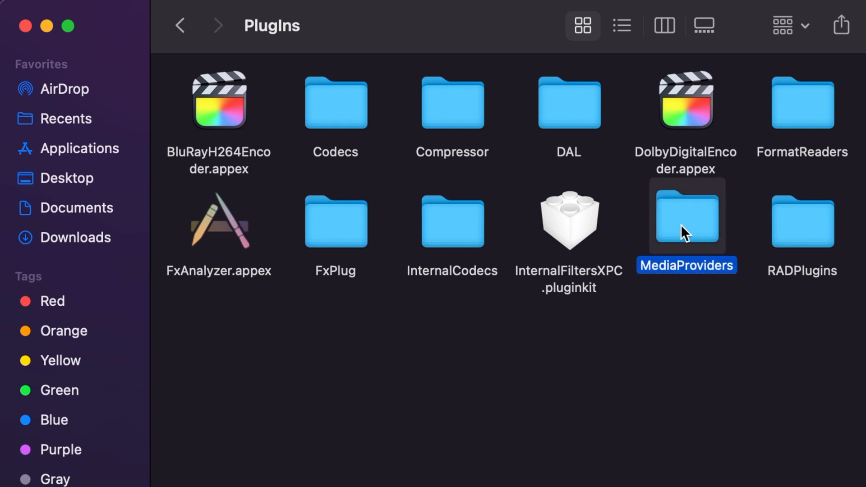
pyautogui.doubleClick(687, 218)
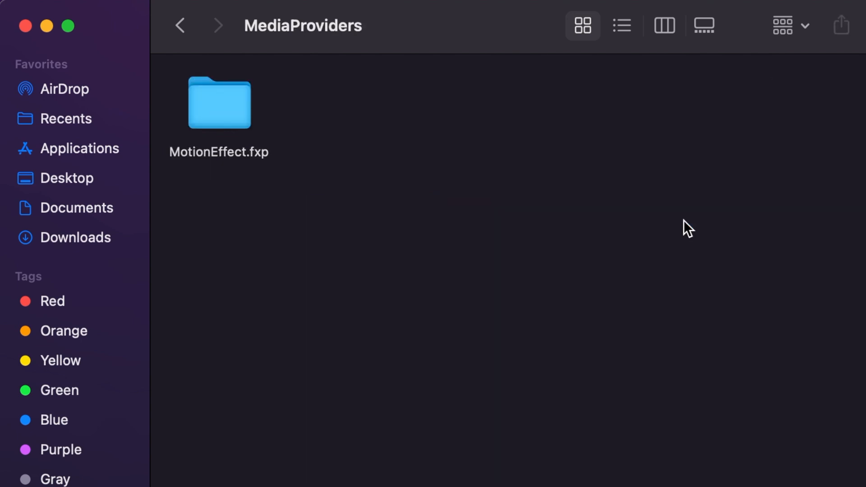
pyautogui.moveTo(224, 114)
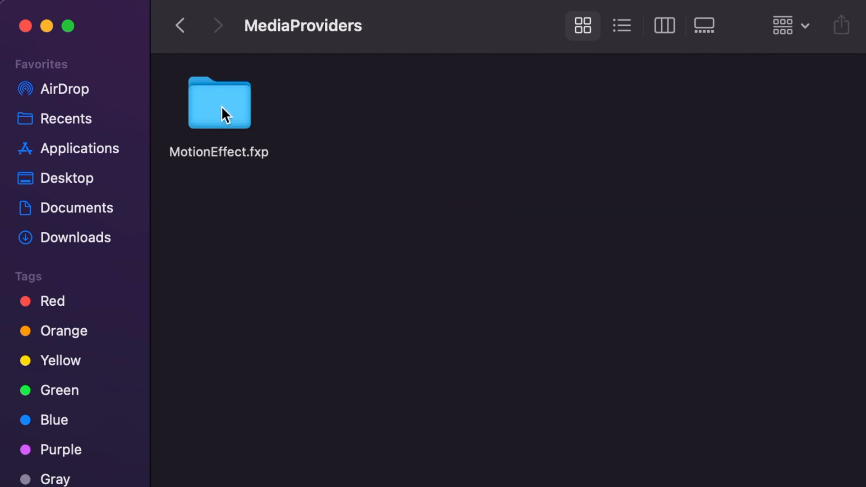
pyautogui.moveTo(214, 118)
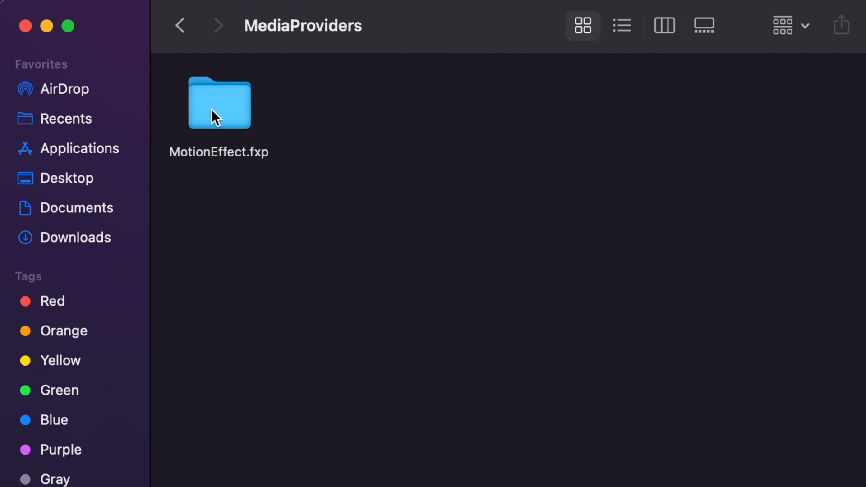
pyautogui.doubleClick(219, 103)
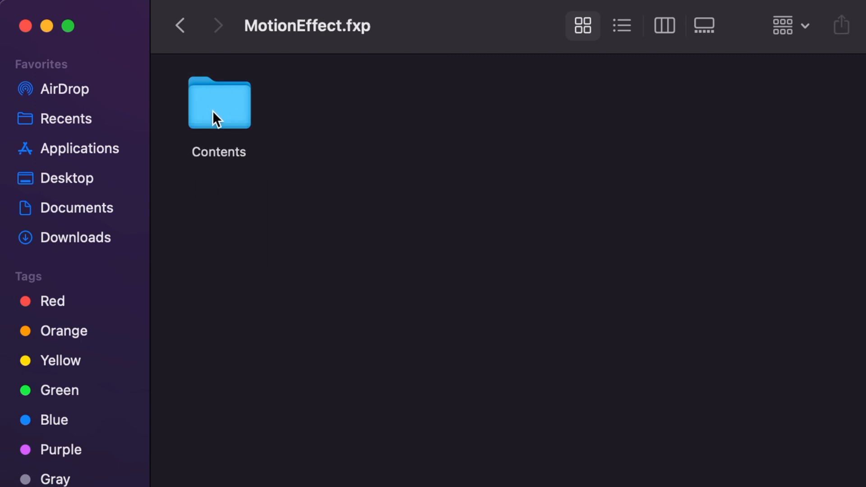
pyautogui.moveTo(217, 111)
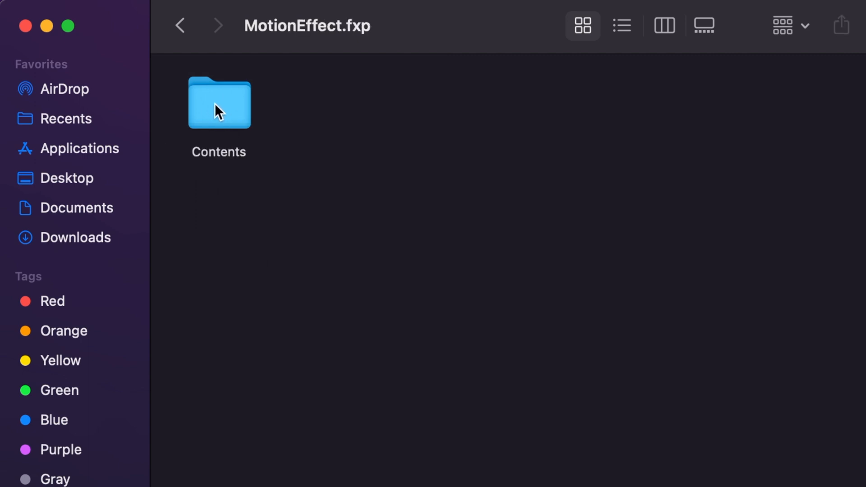
pyautogui.click(219, 104)
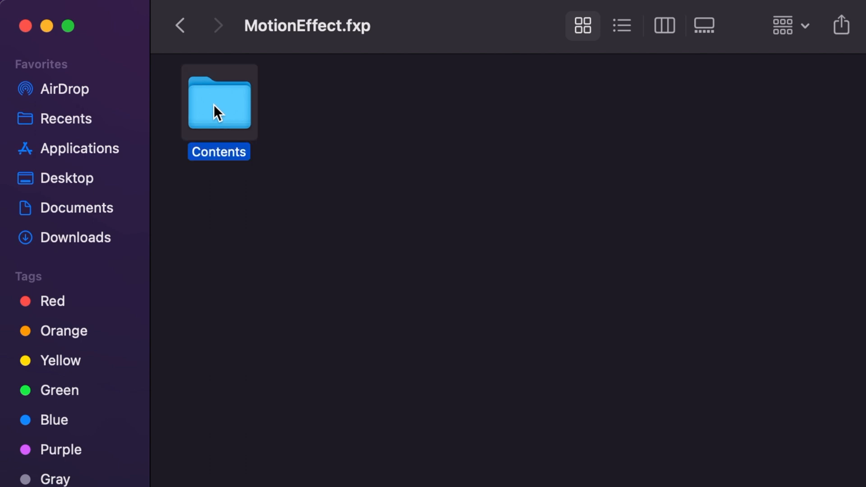
pyautogui.doubleClick(219, 102)
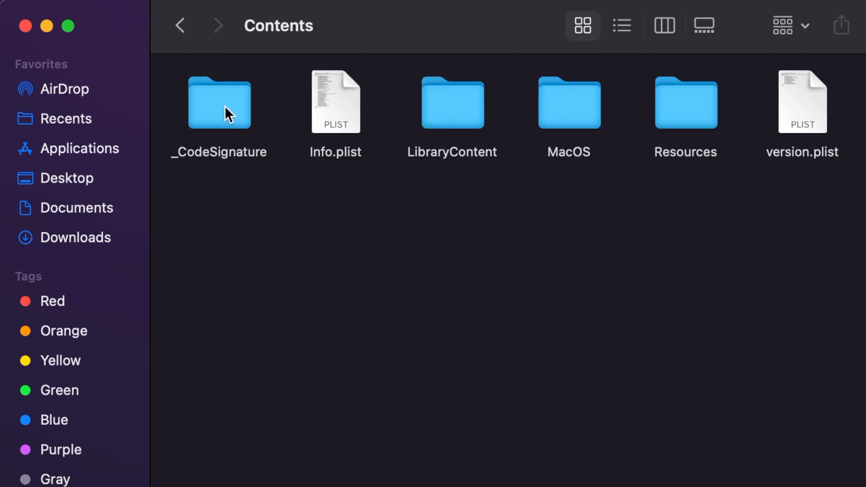
pyautogui.moveTo(474, 130)
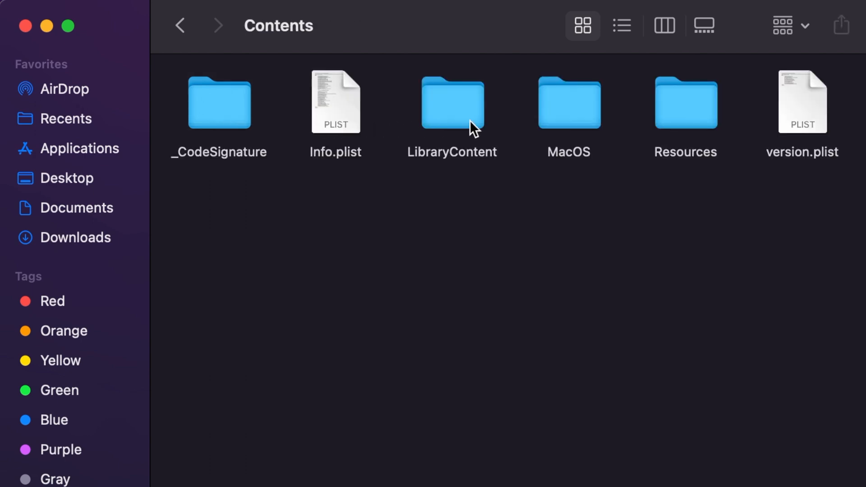
pyautogui.moveTo(677, 127)
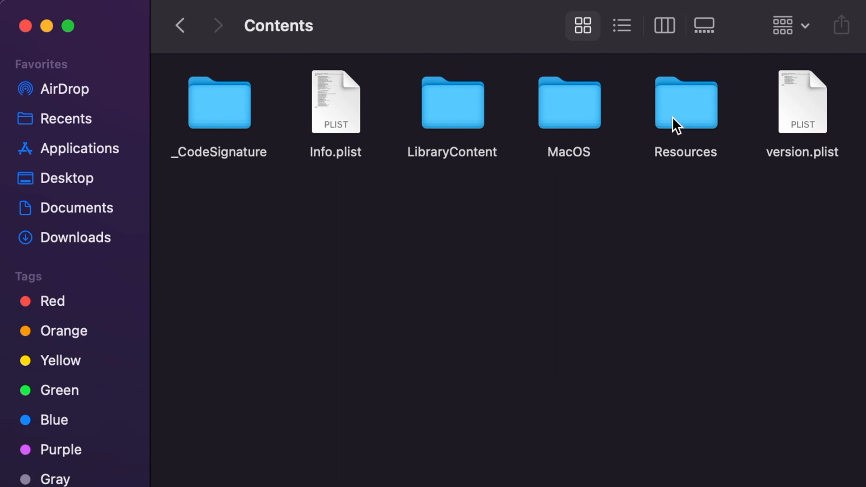
# Open Resources > Templates, inspect Generators, Titles and Transitions, then go back.
pyautogui.click(685, 104)
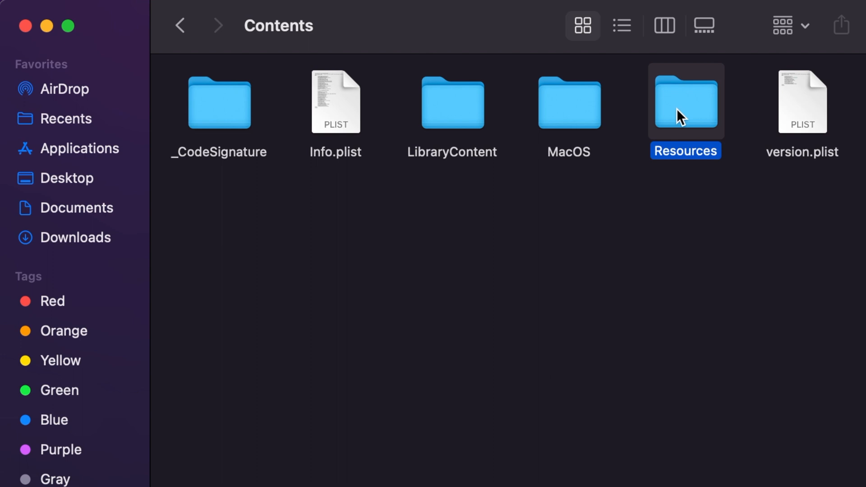
pyautogui.doubleClick(685, 102)
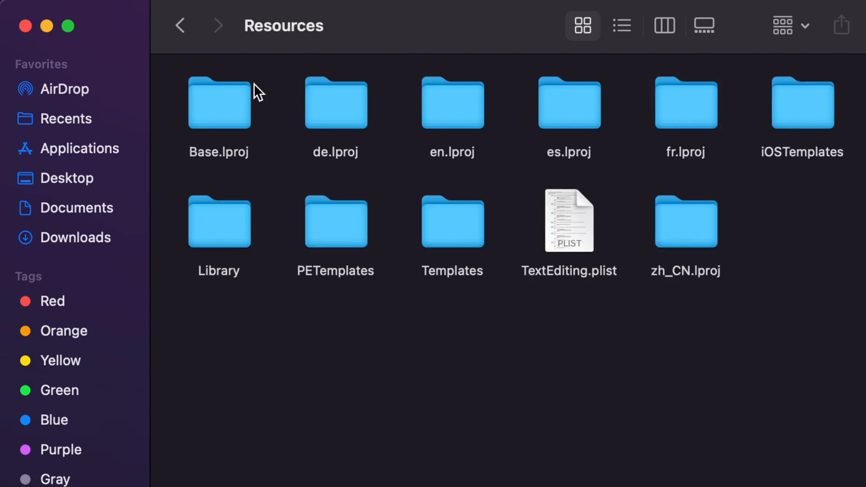
pyautogui.moveTo(461, 232)
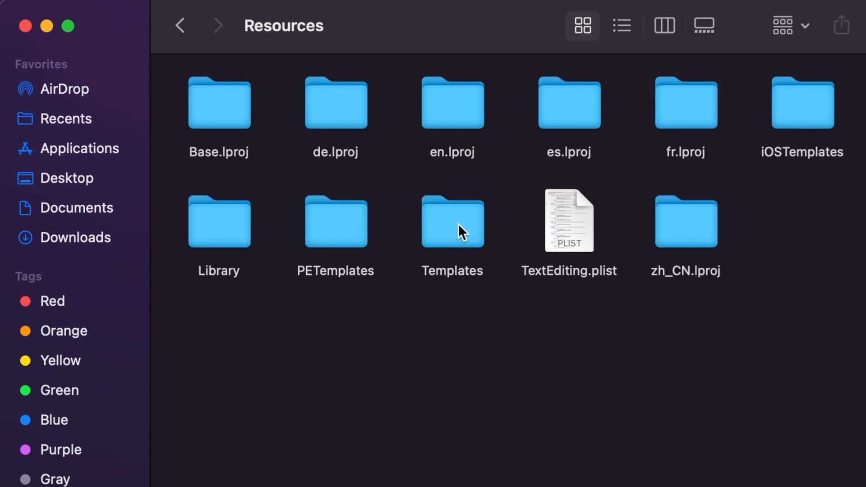
pyautogui.moveTo(445, 271)
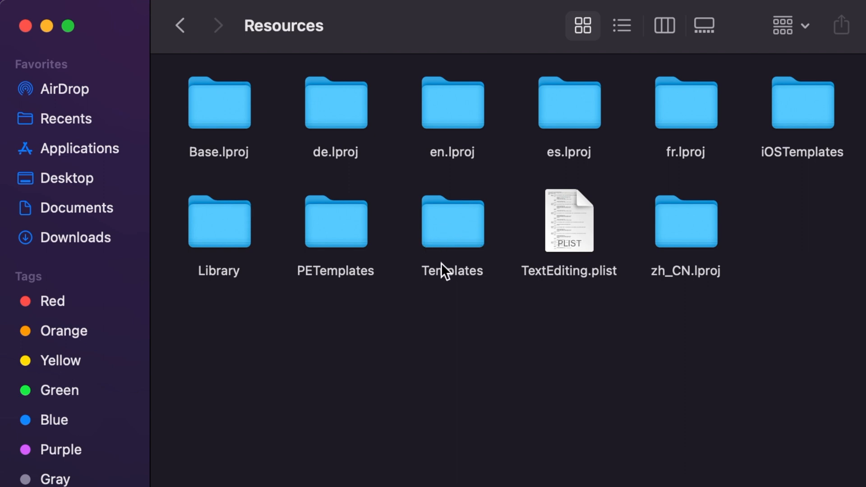
pyautogui.moveTo(452, 232)
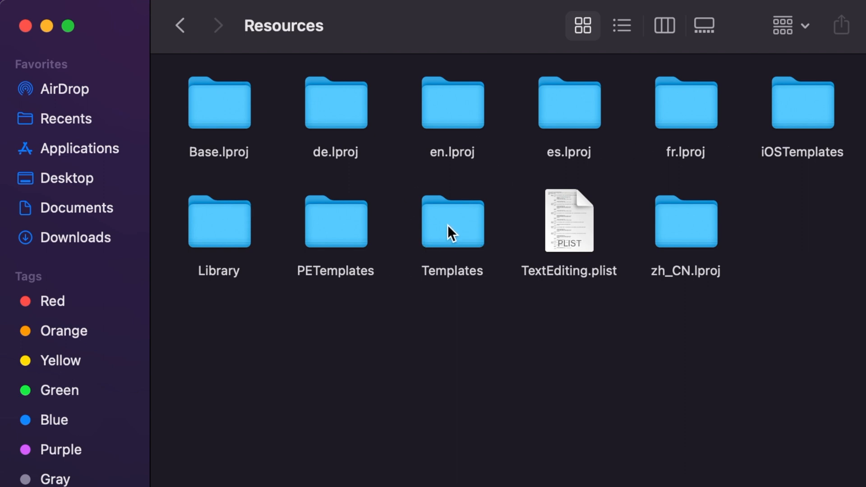
pyautogui.click(453, 222)
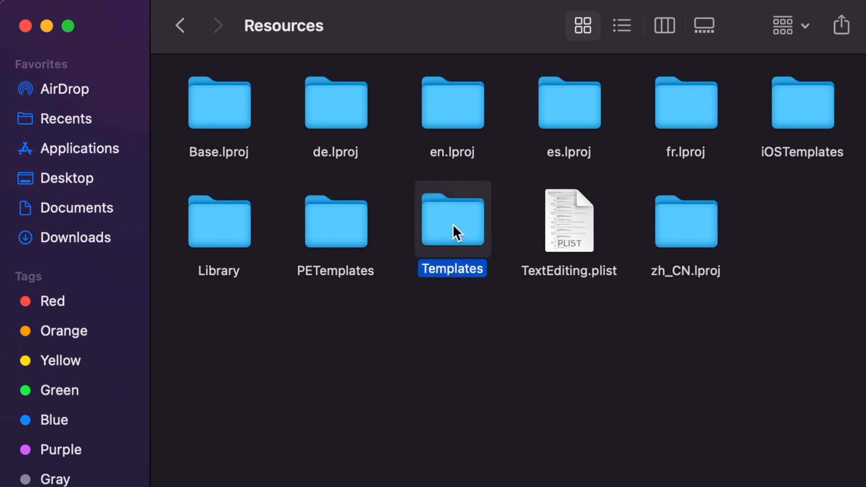
pyautogui.doubleClick(452, 220)
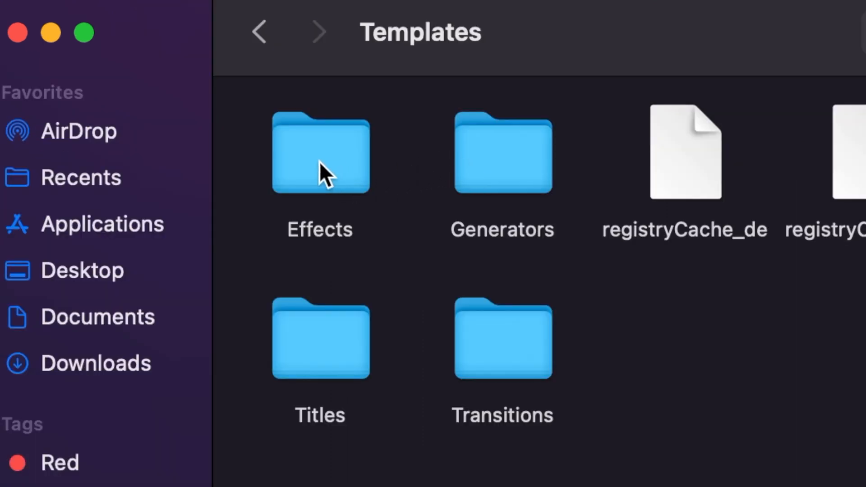
pyautogui.click(502, 154)
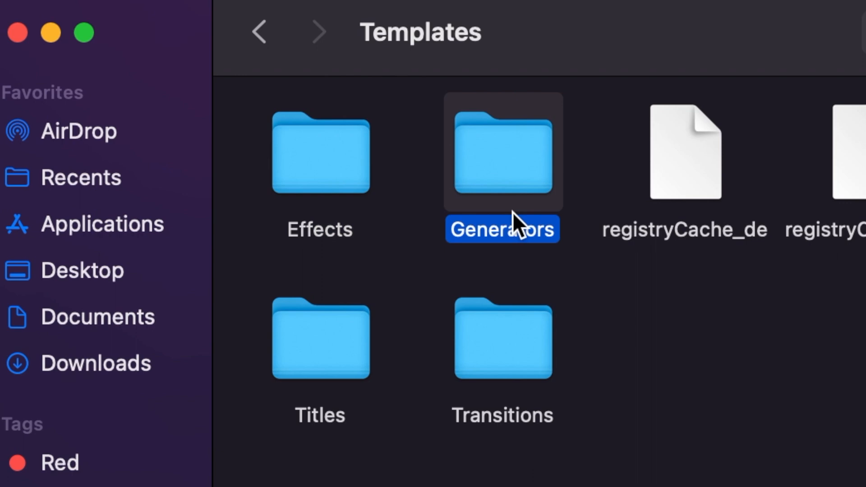
pyautogui.click(320, 339)
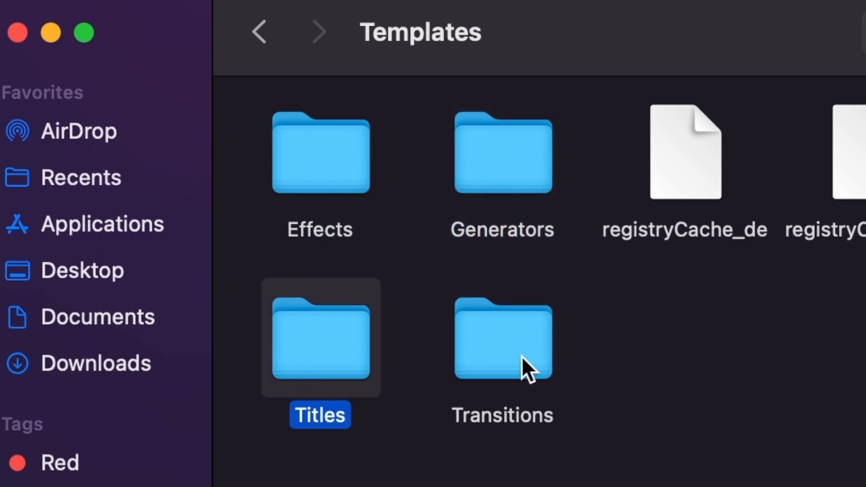
pyautogui.click(502, 337)
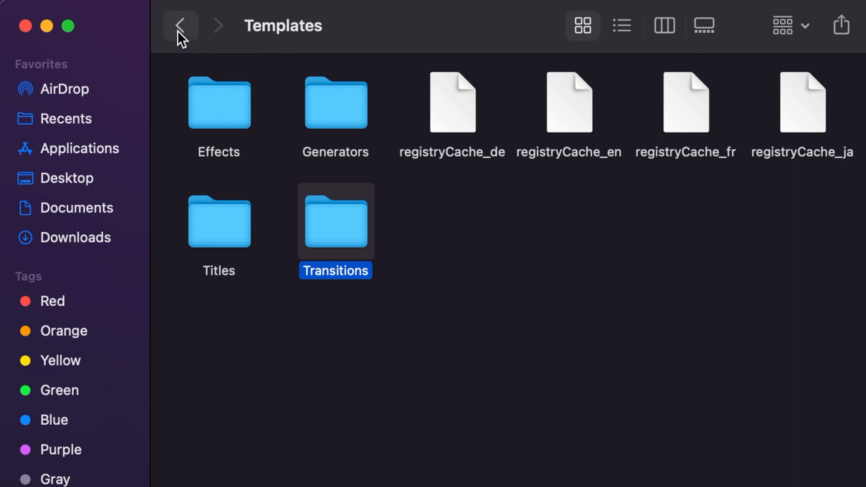
pyautogui.click(180, 25)
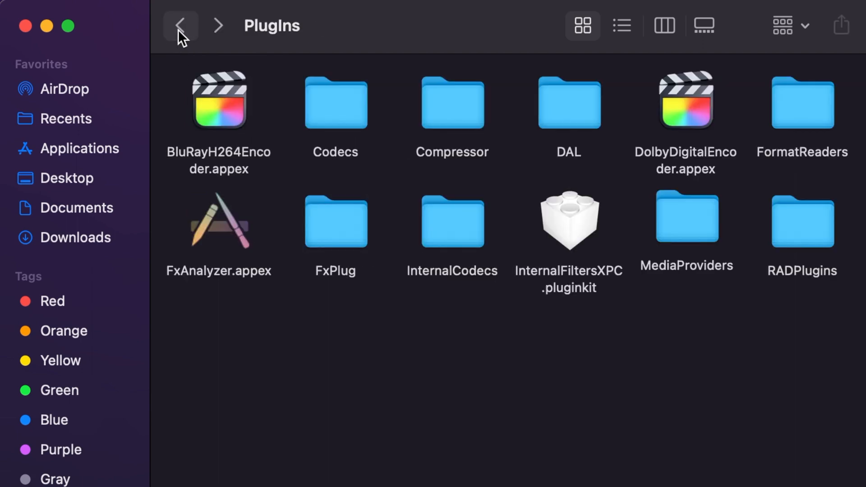
# Reopen Final Cut Pro's package contents from Applications and tag Contents yellow.
pyautogui.click(180, 25)
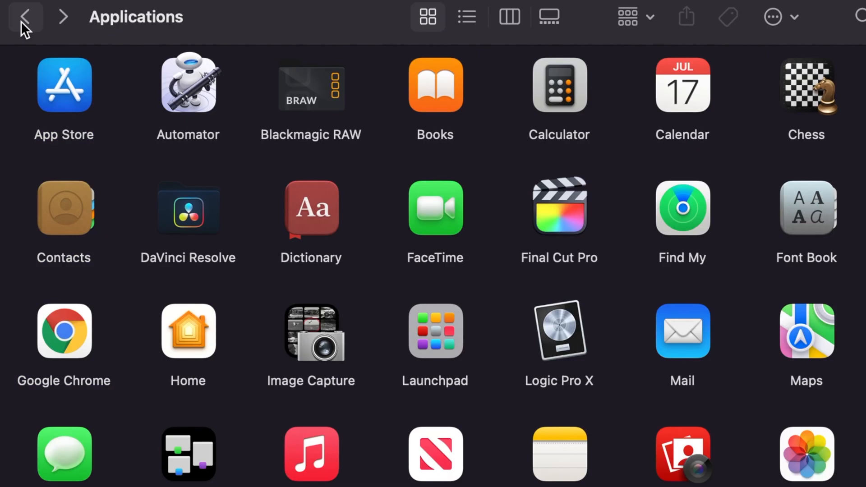
pyautogui.moveTo(551, 226)
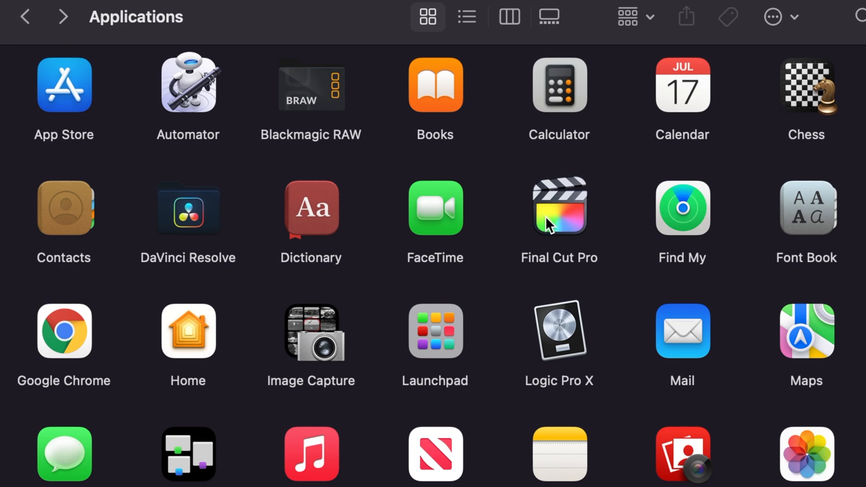
pyautogui.rightClick(559, 207)
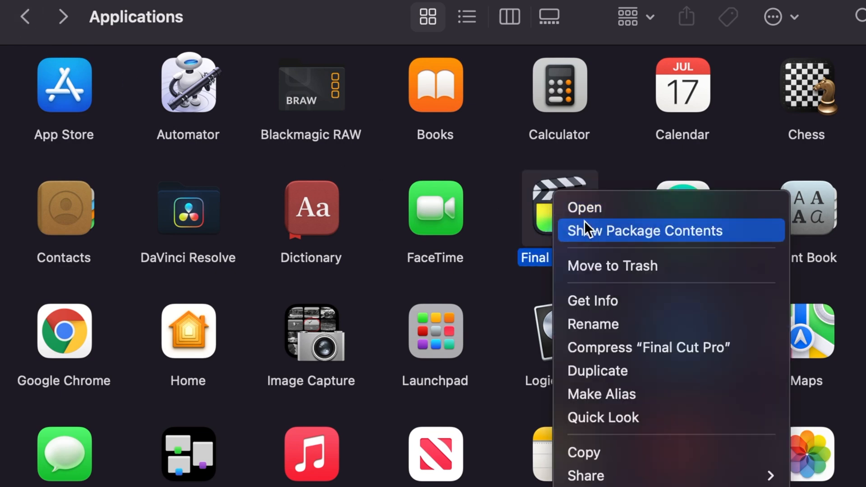
pyautogui.click(645, 231)
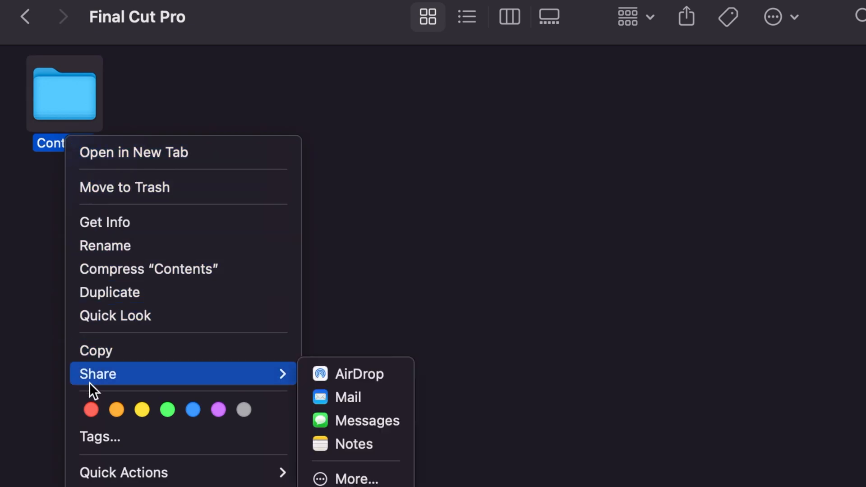
pyautogui.moveTo(218, 409)
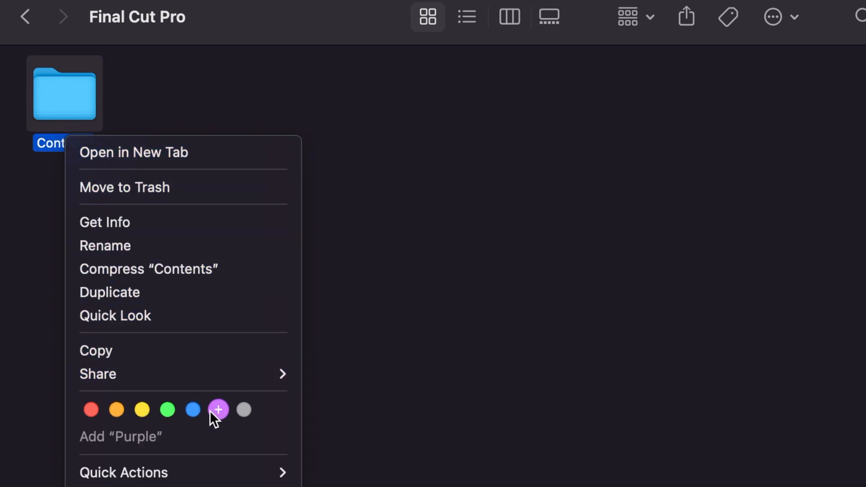
pyautogui.moveTo(168, 410)
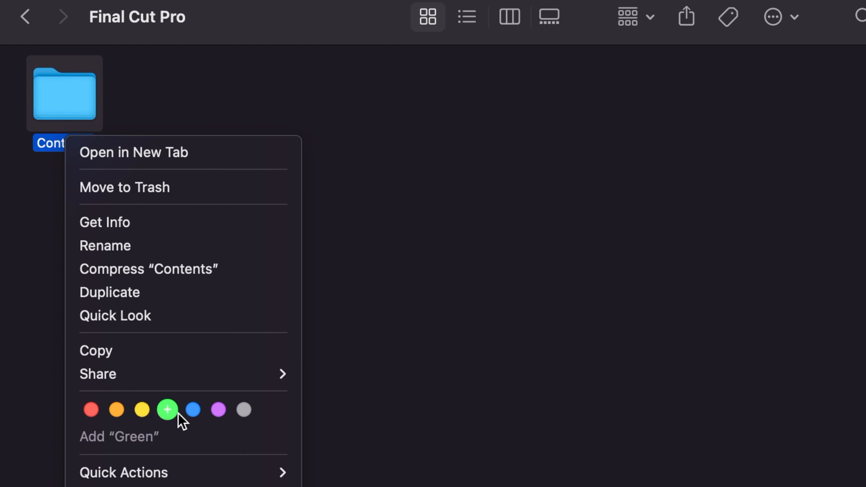
pyautogui.moveTo(142, 411)
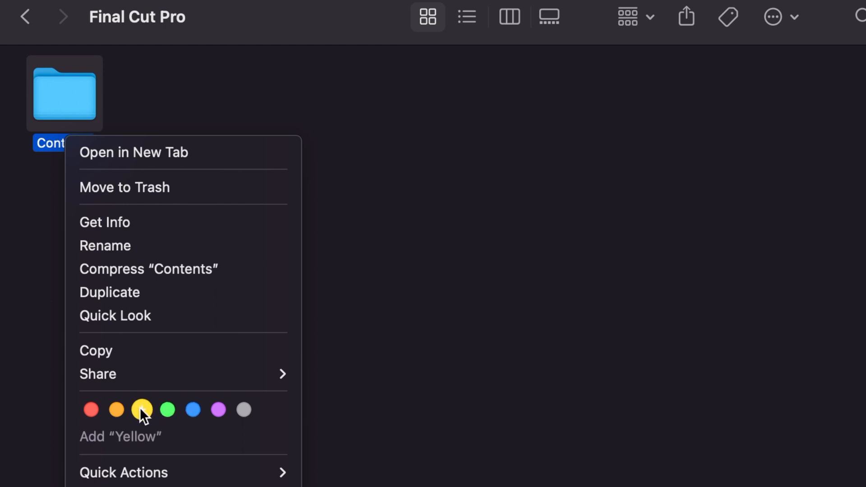
pyautogui.click(141, 410)
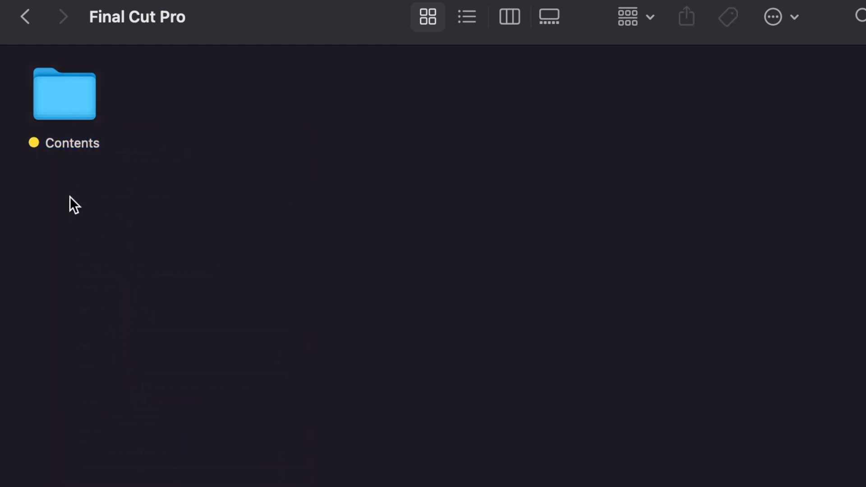
# Open Contents, PlugIns and MediaProviders, bringing up tagging options for each and MotionEffect.fxp.
pyautogui.doubleClick(64, 94)
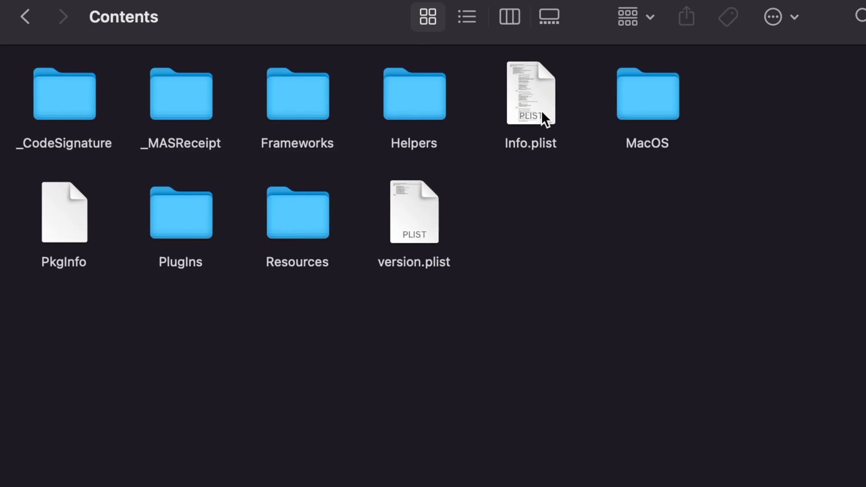
pyautogui.moveTo(238, 212)
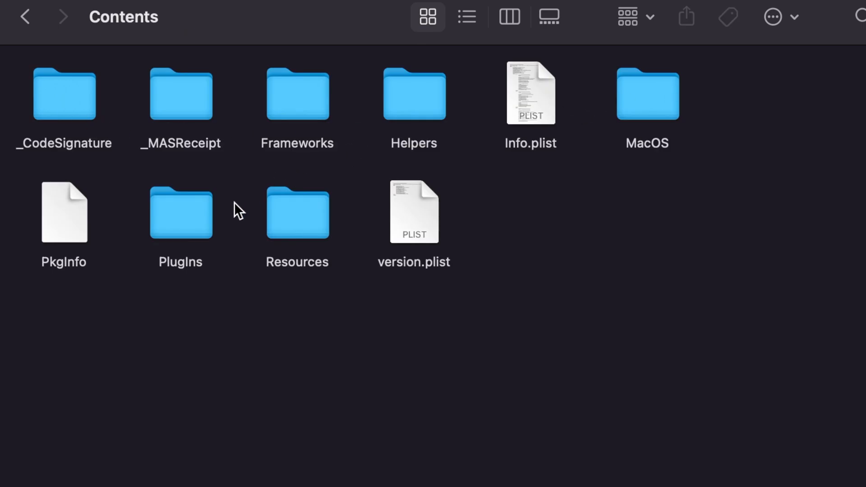
pyautogui.rightClick(180, 211)
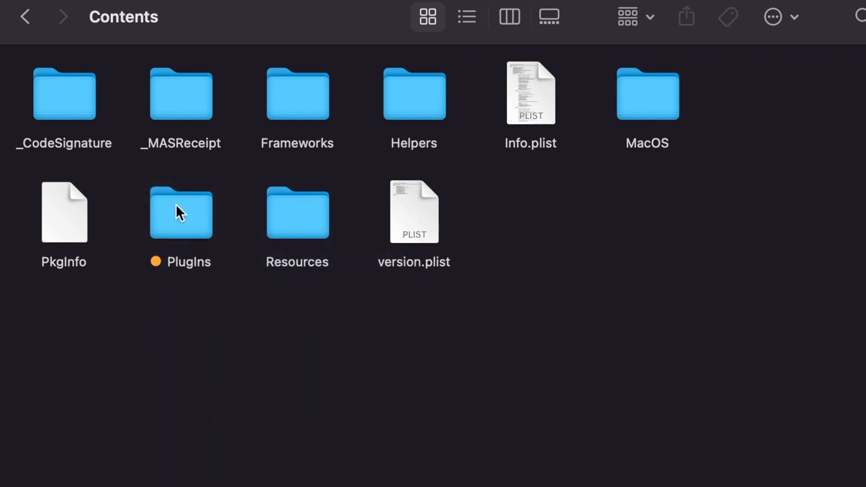
pyautogui.doubleClick(180, 212)
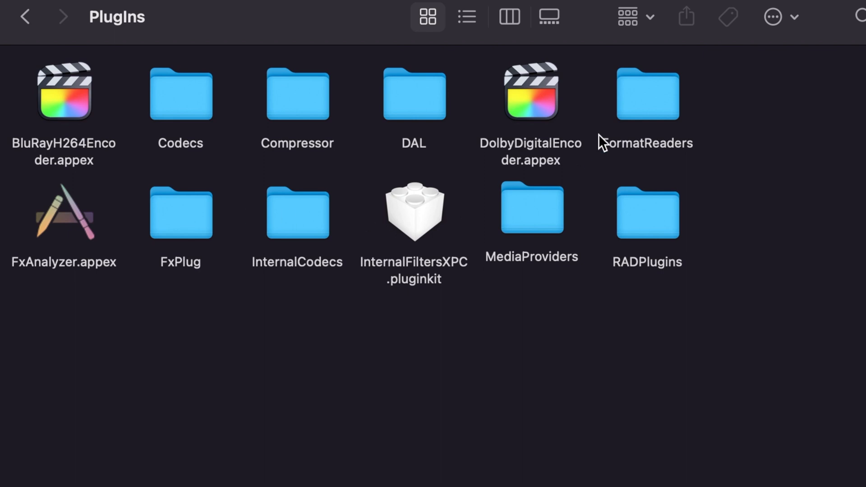
pyautogui.moveTo(529, 216)
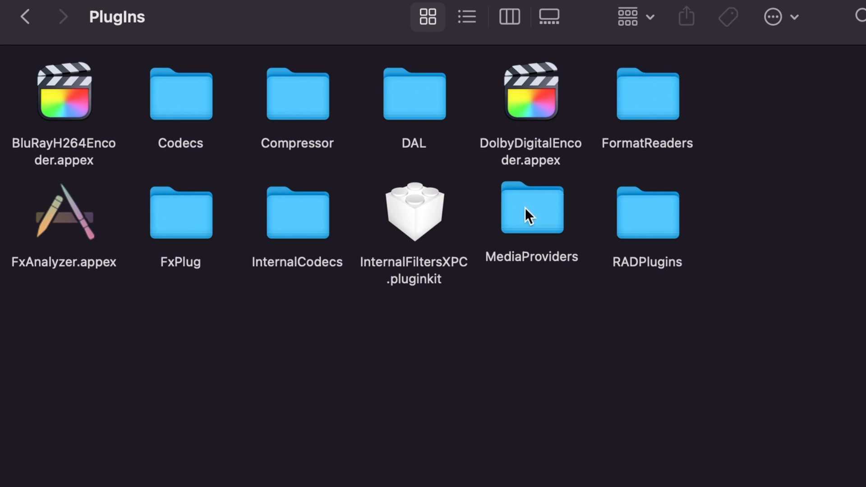
pyautogui.rightClick(531, 209)
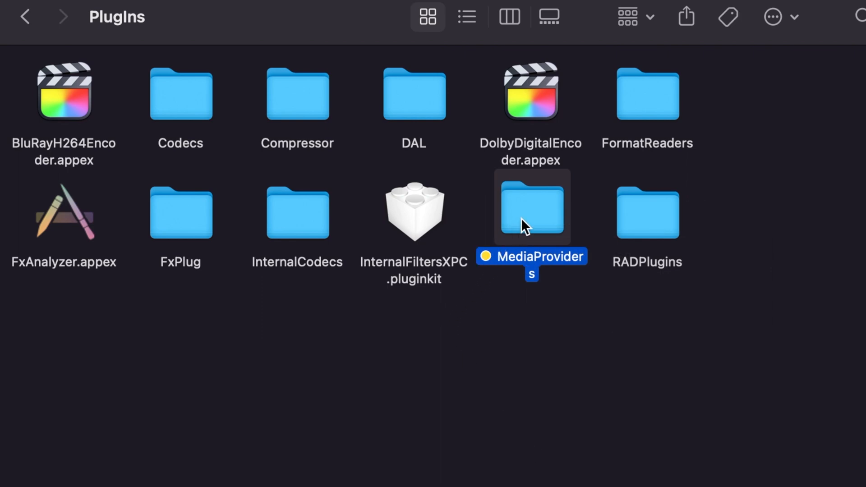
pyautogui.doubleClick(531, 207)
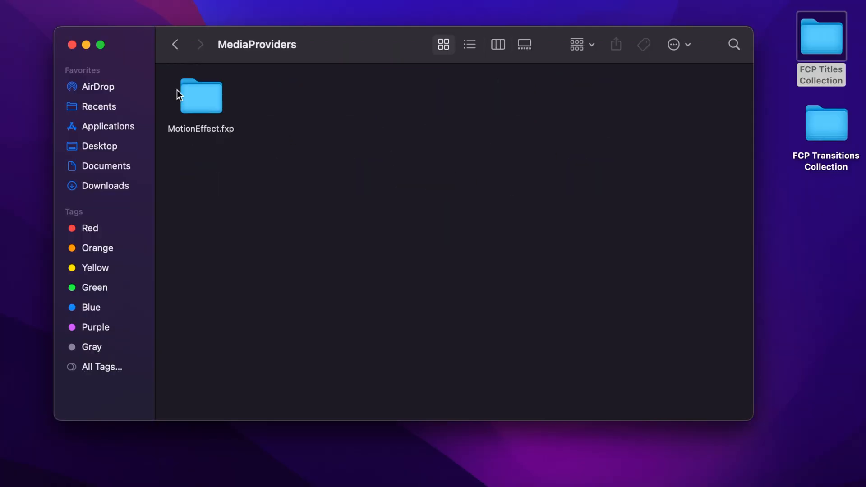
pyautogui.rightClick(200, 96)
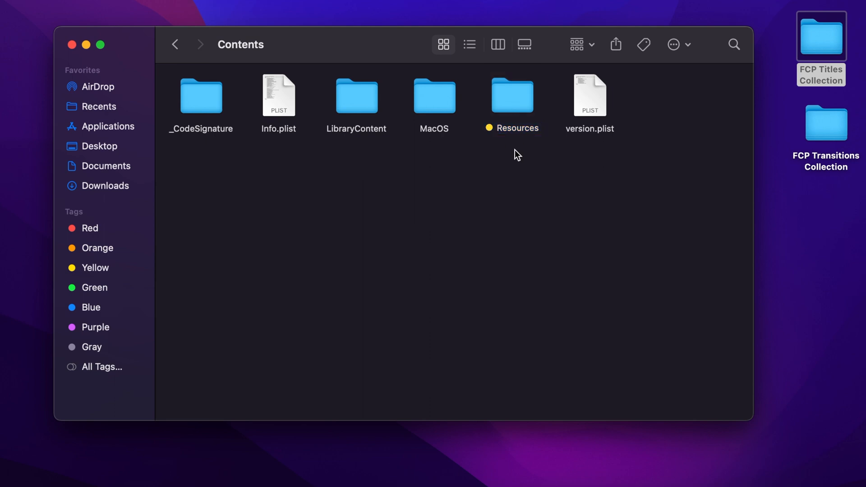
pyautogui.rightClick(357, 172)
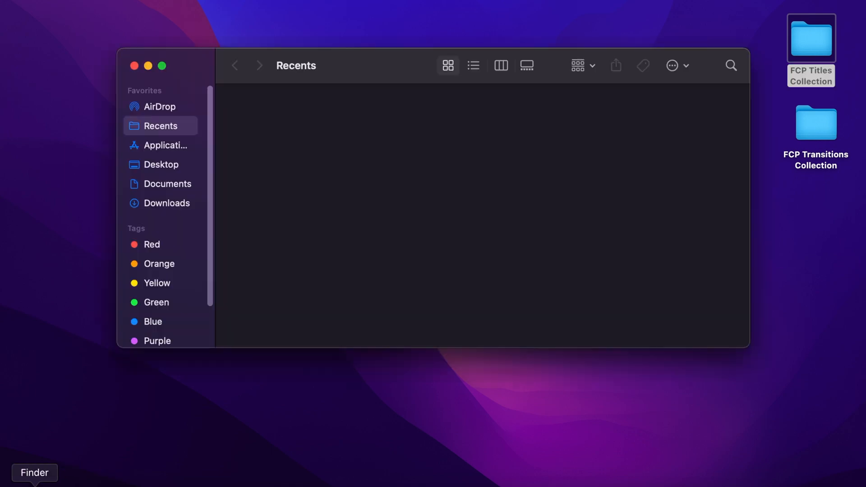
# Retrace Applications > Final Cut Pro package > Contents > PlugIns > MotionEffect.fxp via tagged folders.
pyautogui.click(160, 145)
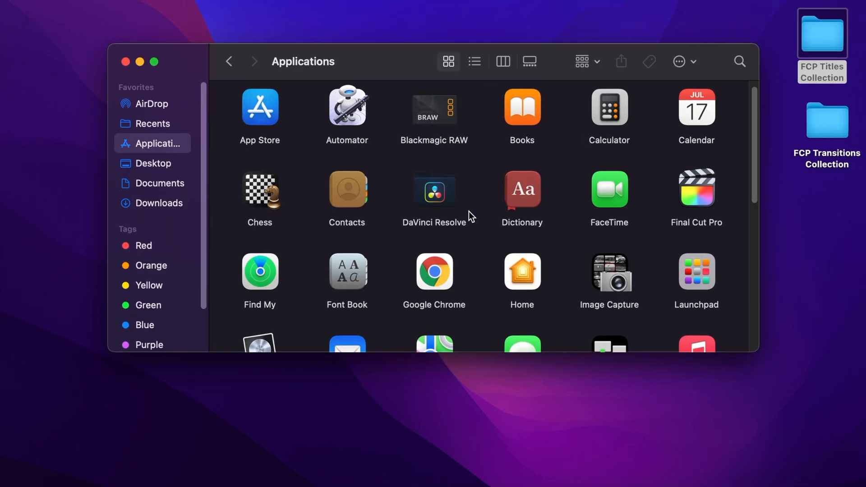
pyautogui.rightClick(697, 189)
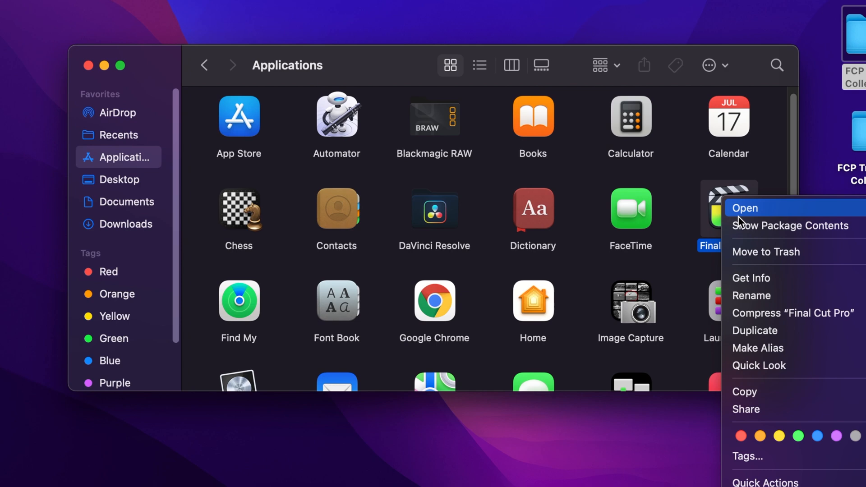
pyautogui.click(793, 225)
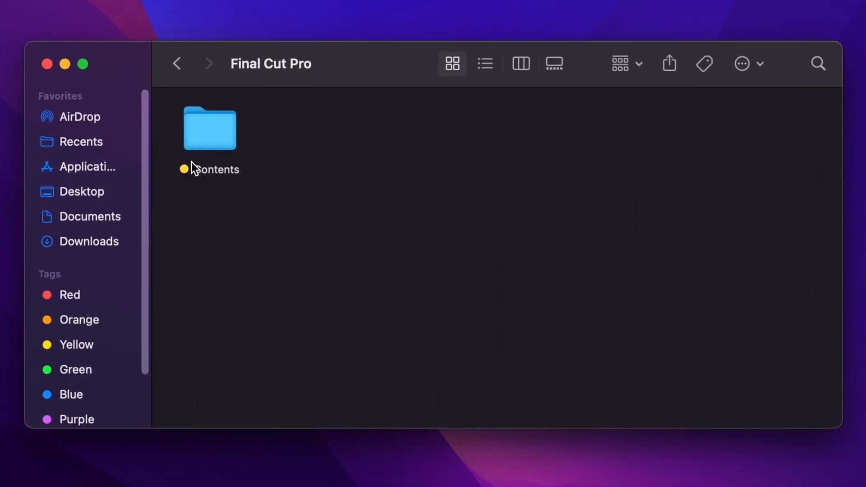
pyautogui.doubleClick(209, 130)
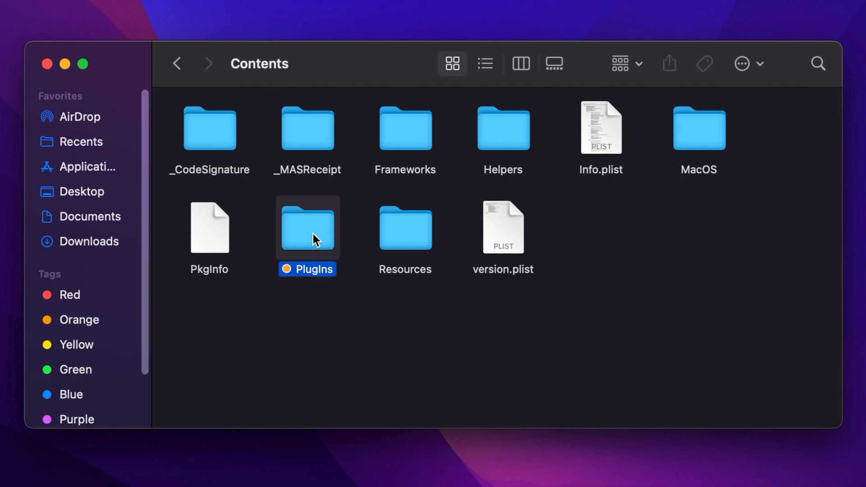
pyautogui.doubleClick(308, 226)
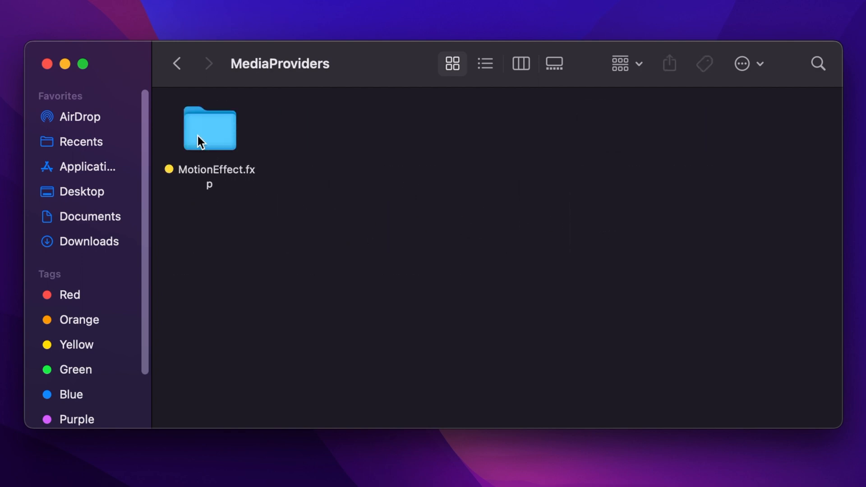
pyautogui.doubleClick(209, 129)
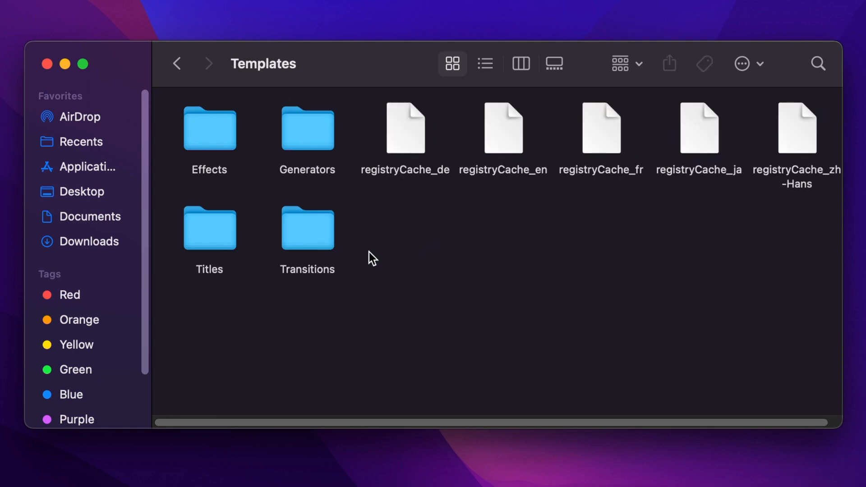
pyautogui.moveTo(308, 248)
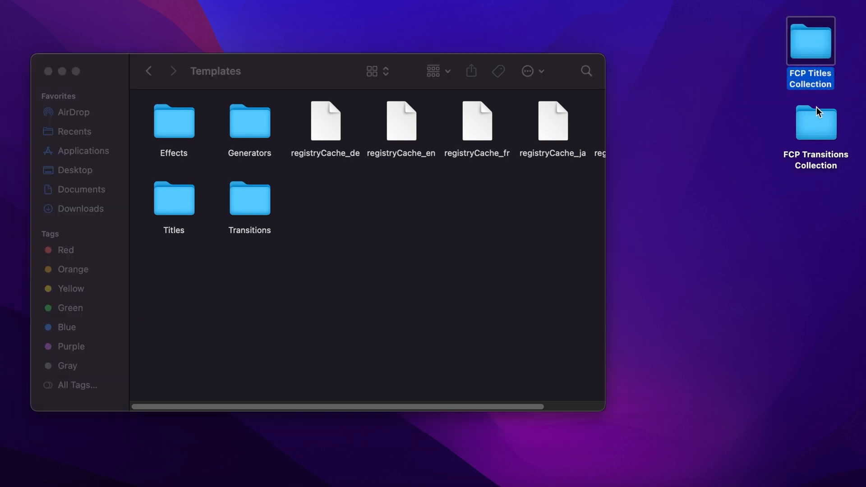
pyautogui.moveTo(811, 42)
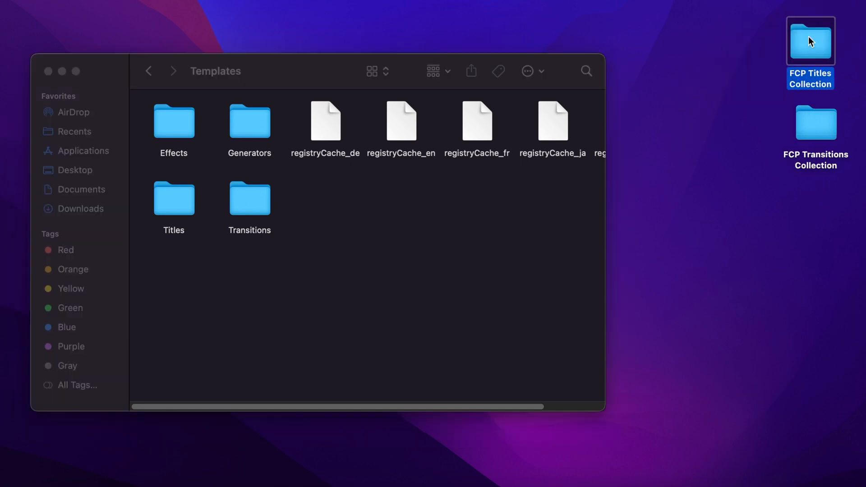
# Open the FCP Titles Collection folder from the desktop.
pyautogui.doubleClick(810, 41)
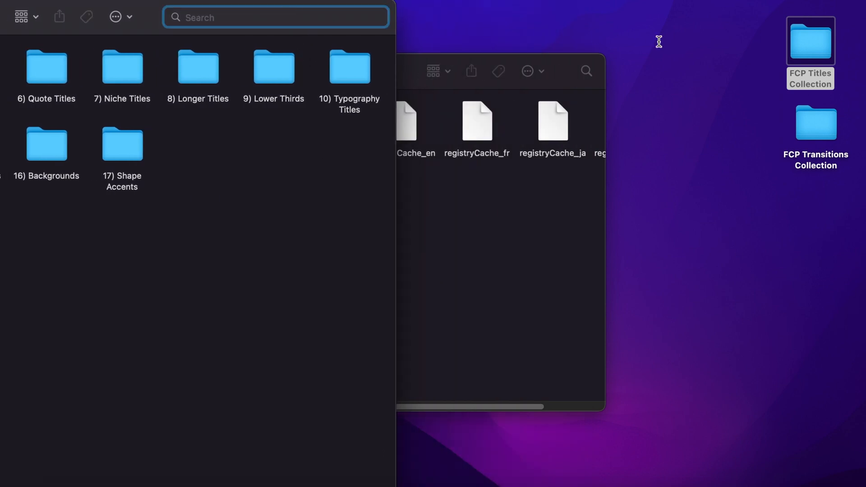
pyautogui.moveTo(380, 224)
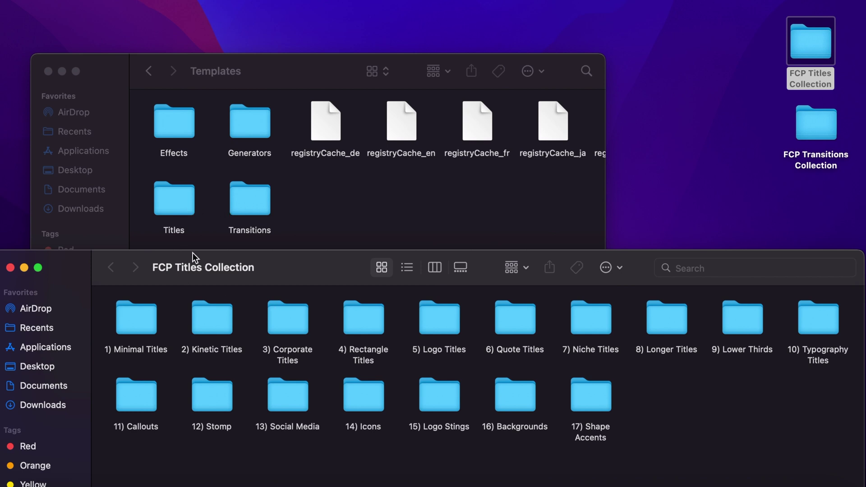
pyautogui.moveTo(178, 207)
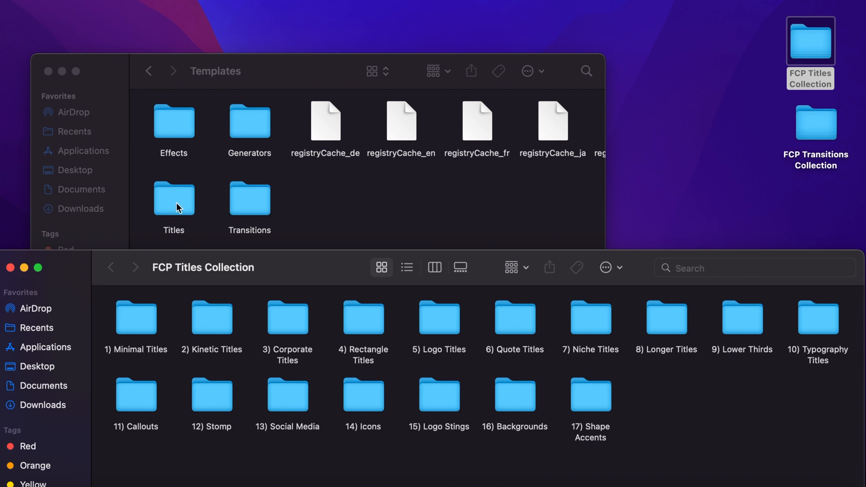
pyautogui.moveTo(831, 449)
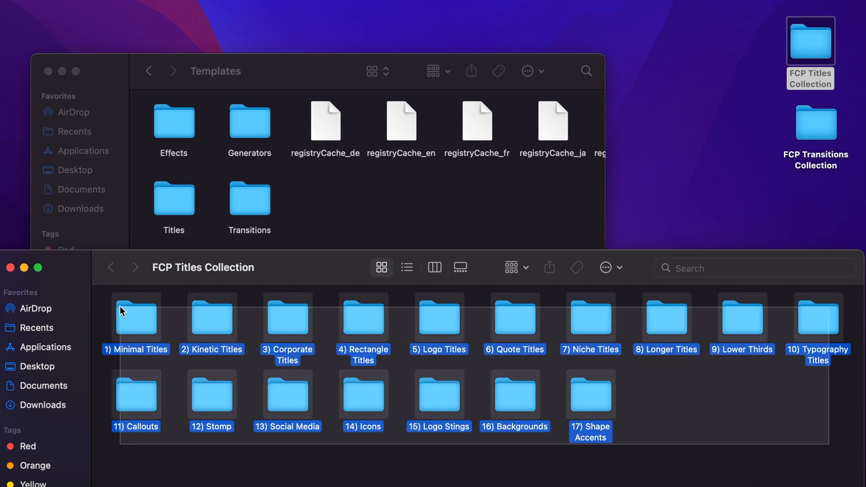
# Copy the 17 title folders and paste them into Templates > Titles.
pyautogui.click(384, 326)
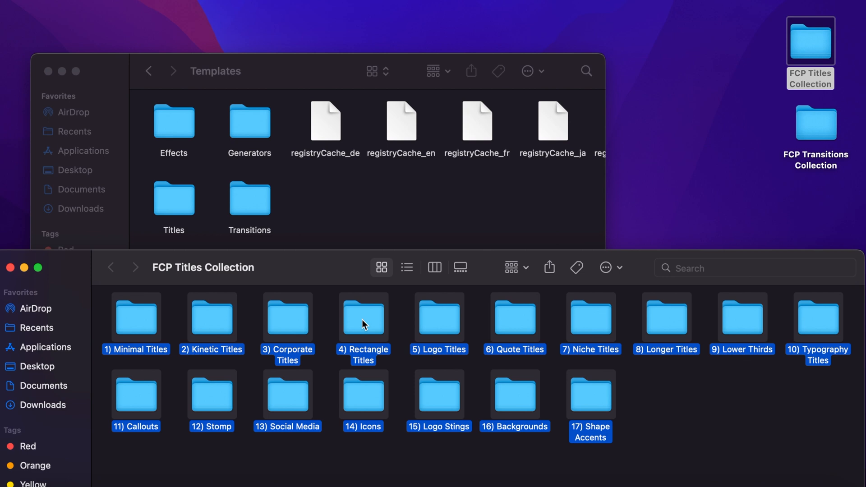
pyautogui.rightClick(363, 318)
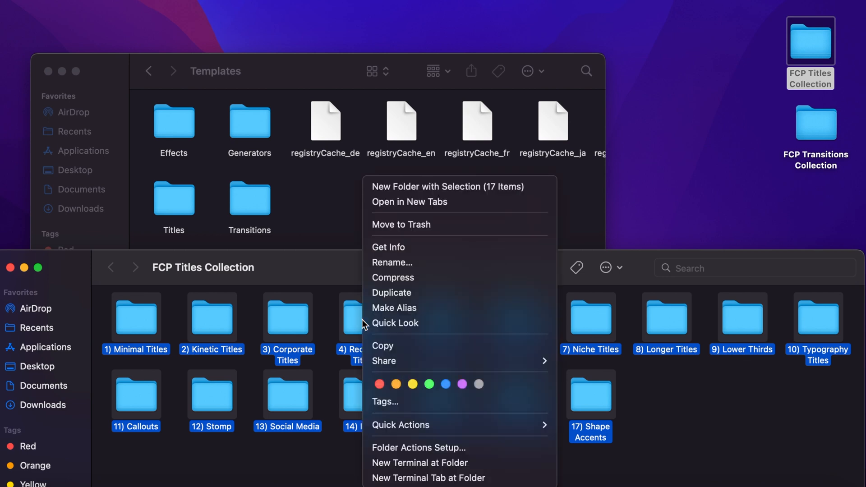
pyautogui.moveTo(394, 346)
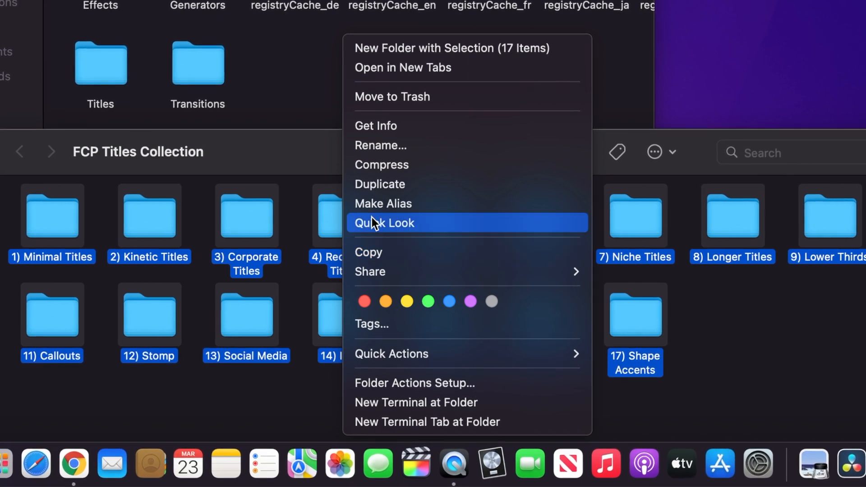
pyautogui.moveTo(368, 253)
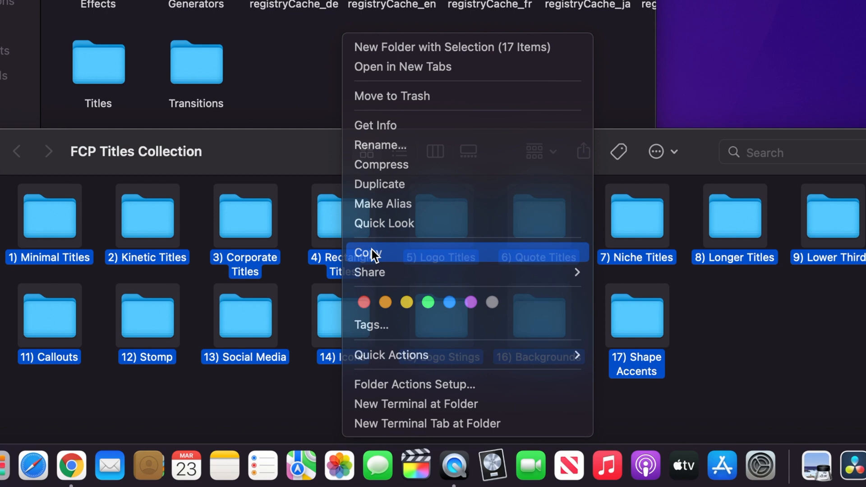
pyautogui.click(368, 253)
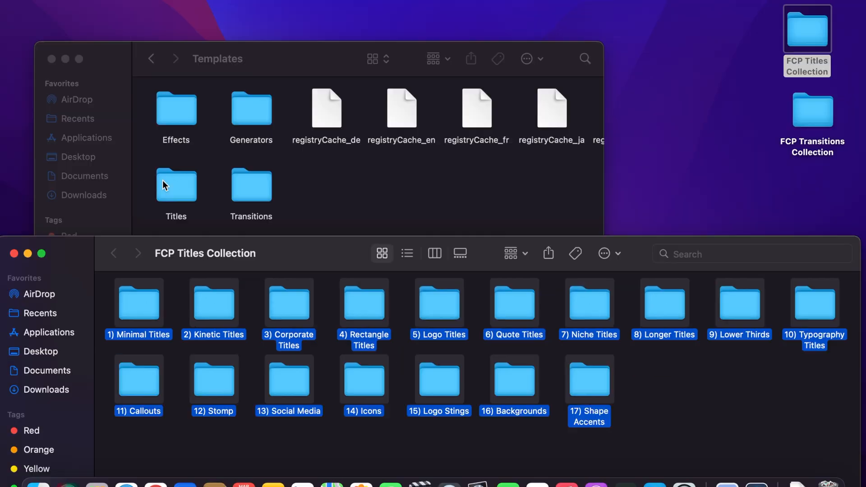
pyautogui.doubleClick(176, 186)
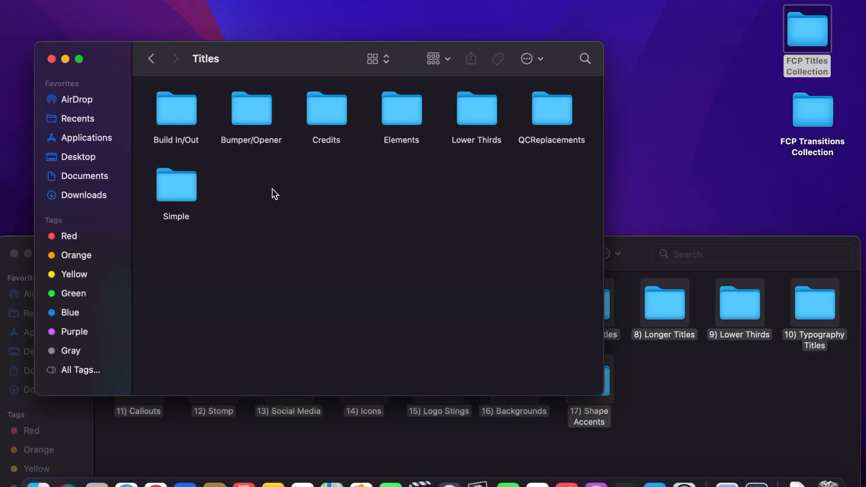
pyautogui.rightClick(275, 194)
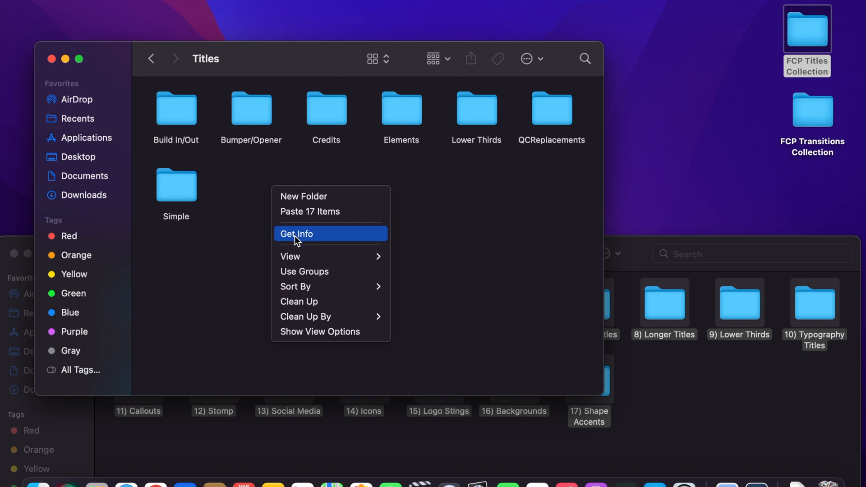
pyautogui.moveTo(314, 212)
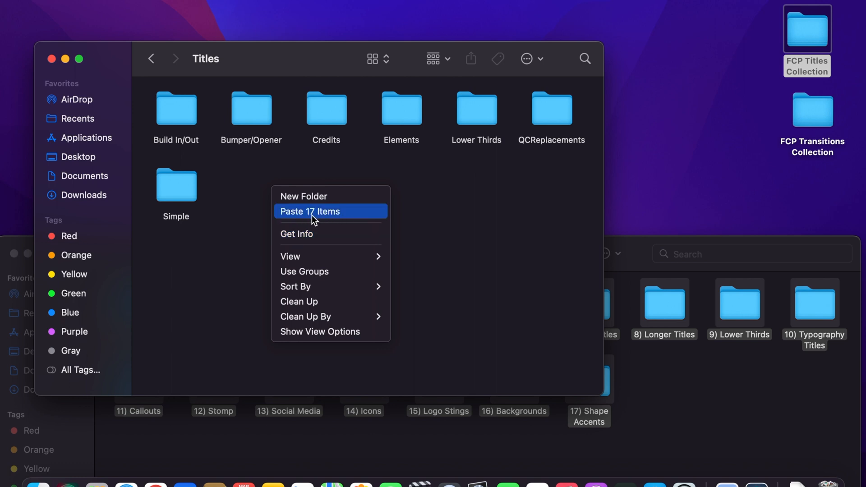
pyautogui.click(310, 212)
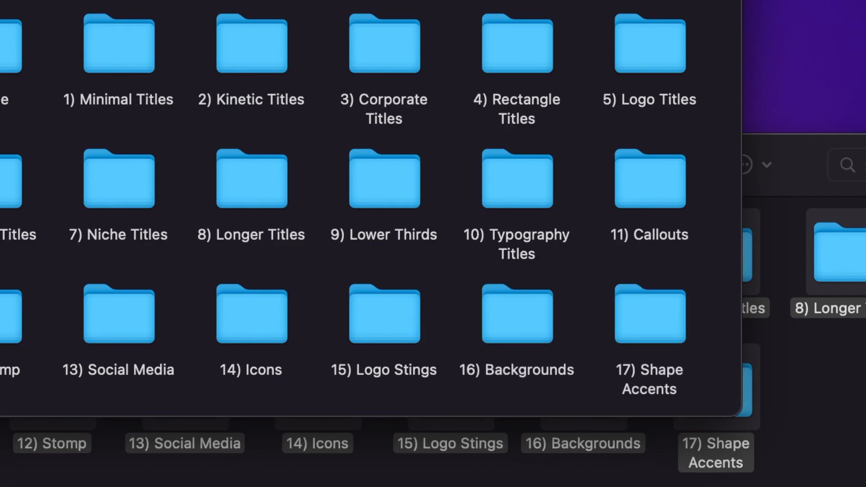
# Return to Templates, close Titles Collection, and open FCP Transitions Collection's folder actions.
pyautogui.click(149, 59)
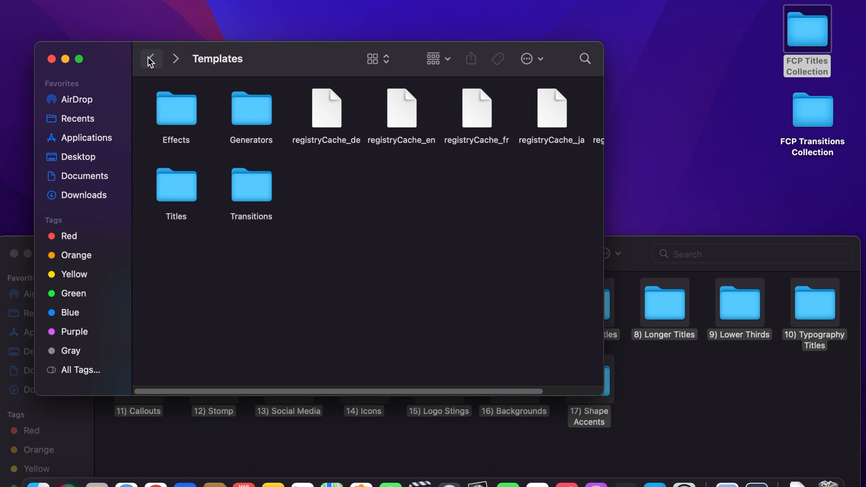
pyautogui.moveTo(251, 195)
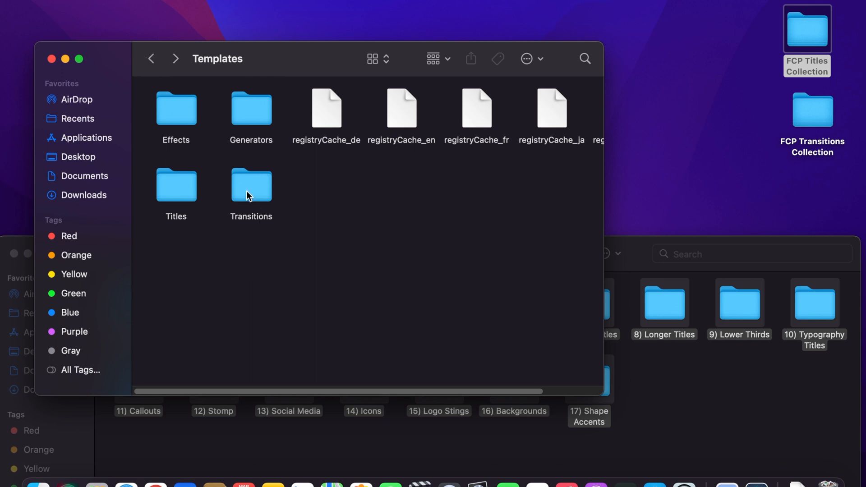
pyautogui.moveTo(631, 251)
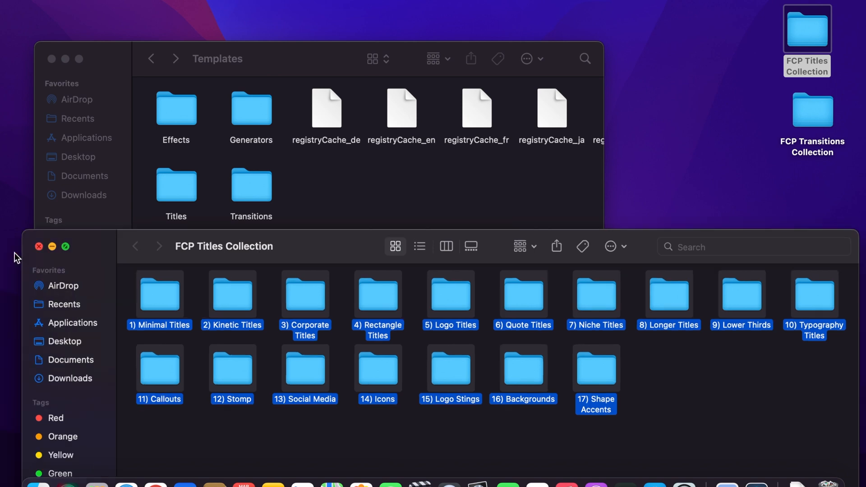
pyautogui.click(39, 246)
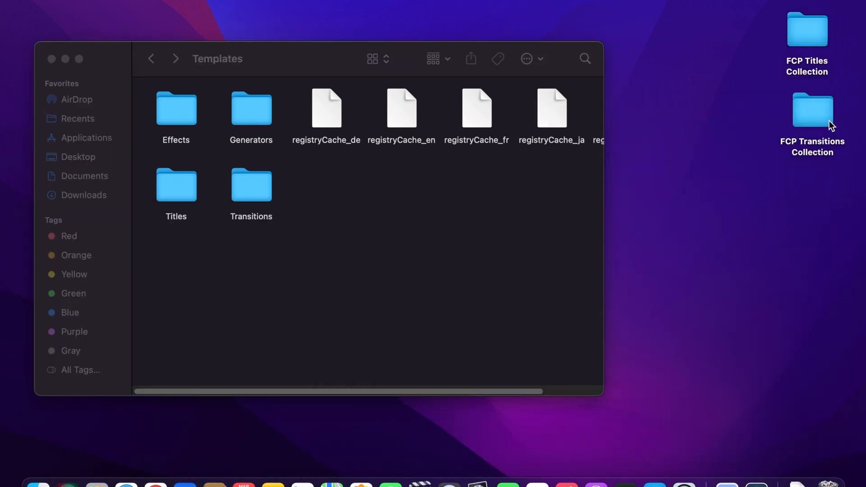
pyautogui.moveTo(812, 119)
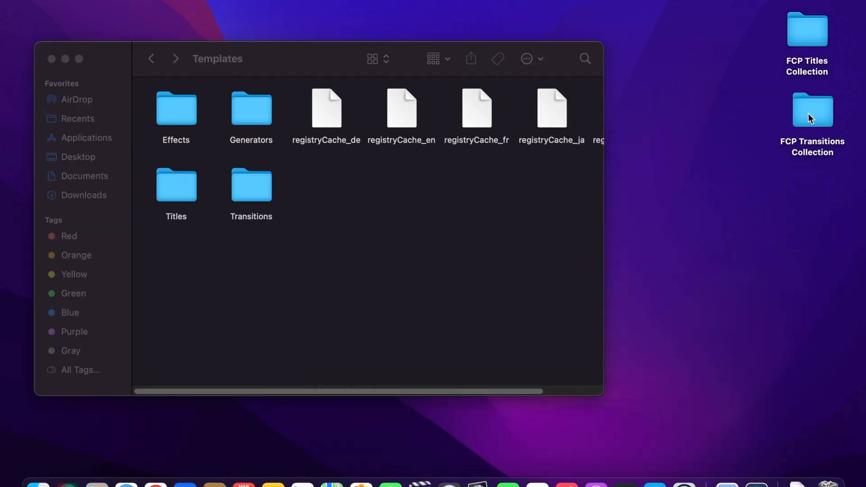
pyautogui.doubleClick(813, 110)
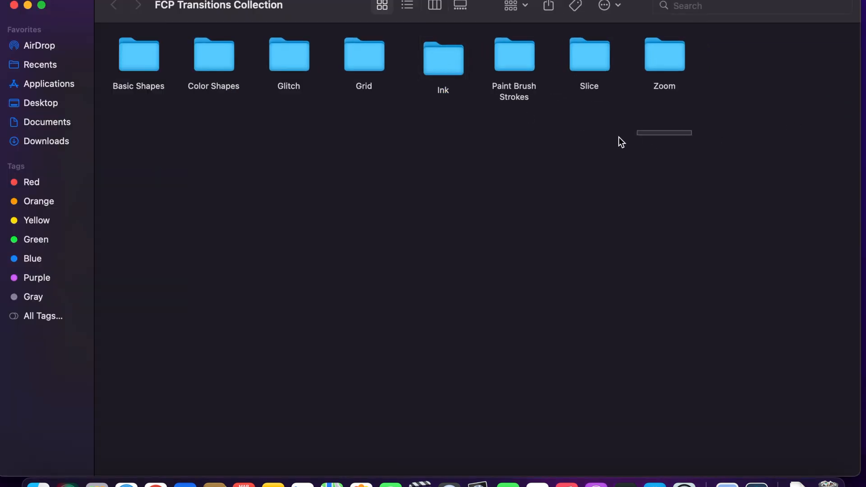
pyautogui.rightClick(288, 54)
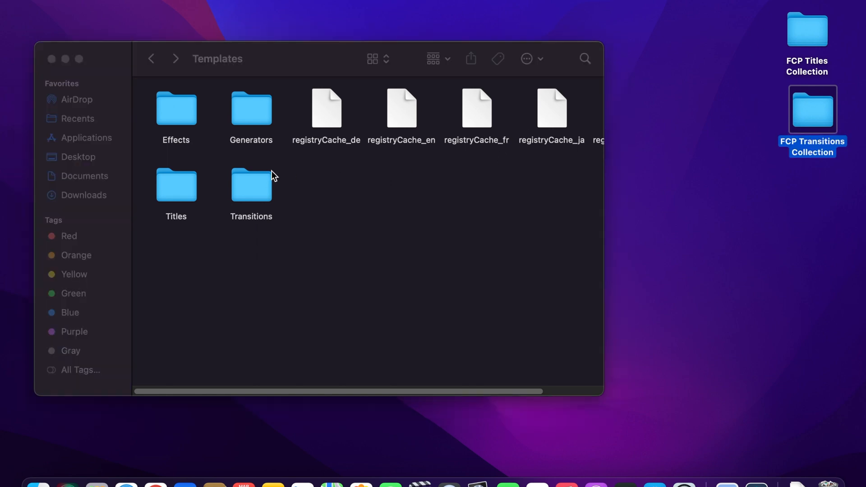
# Paste the eight transition folders into the Transitions template folder, then close the Finder window.
pyautogui.doubleClick(251, 185)
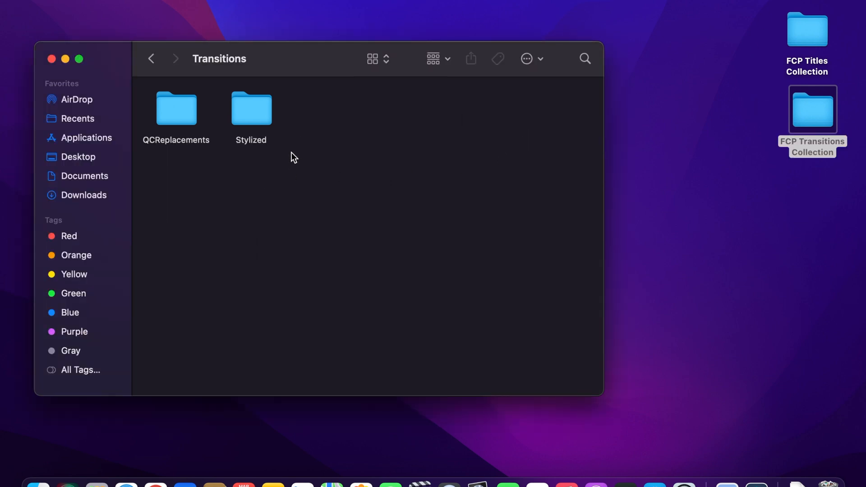
pyautogui.moveTo(285, 184)
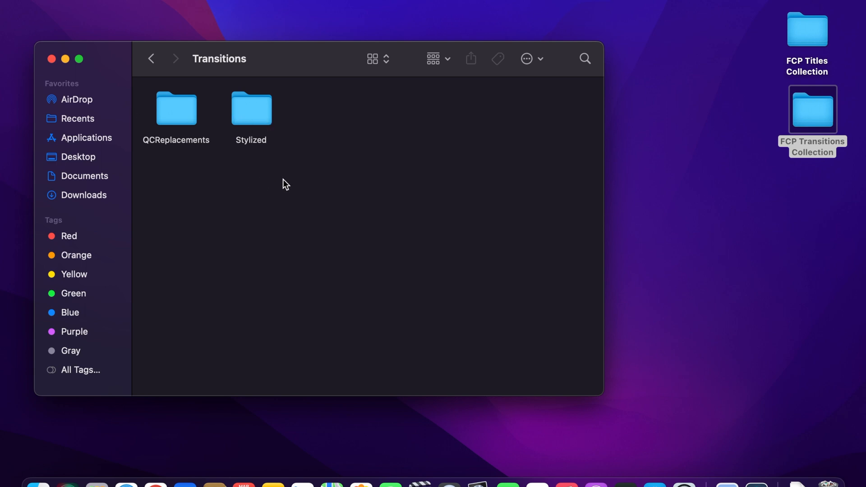
pyautogui.moveTo(194, 126)
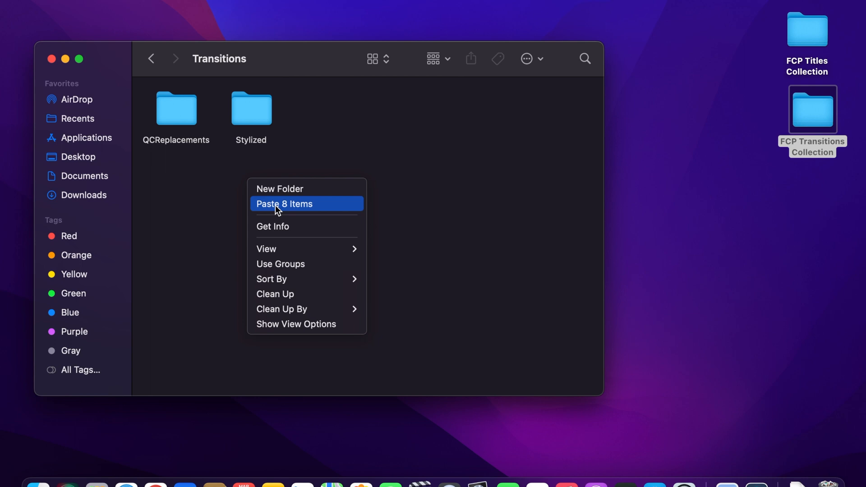
pyautogui.click(284, 204)
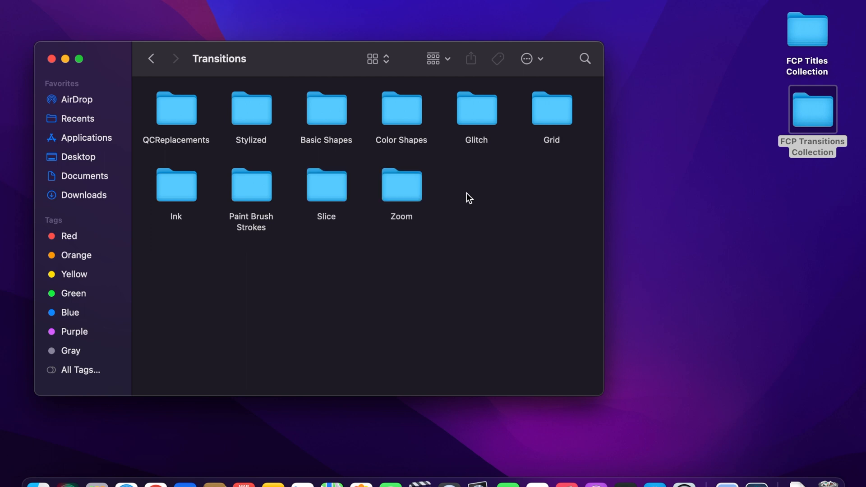
pyautogui.moveTo(534, 116)
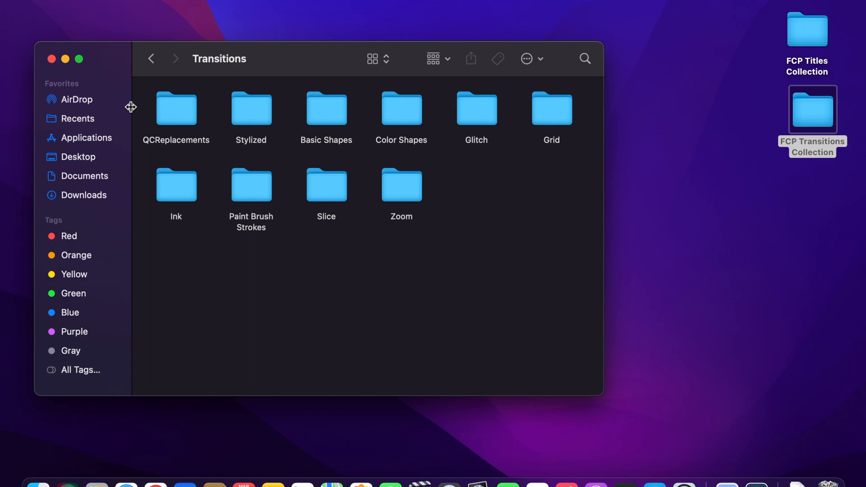
pyautogui.click(51, 59)
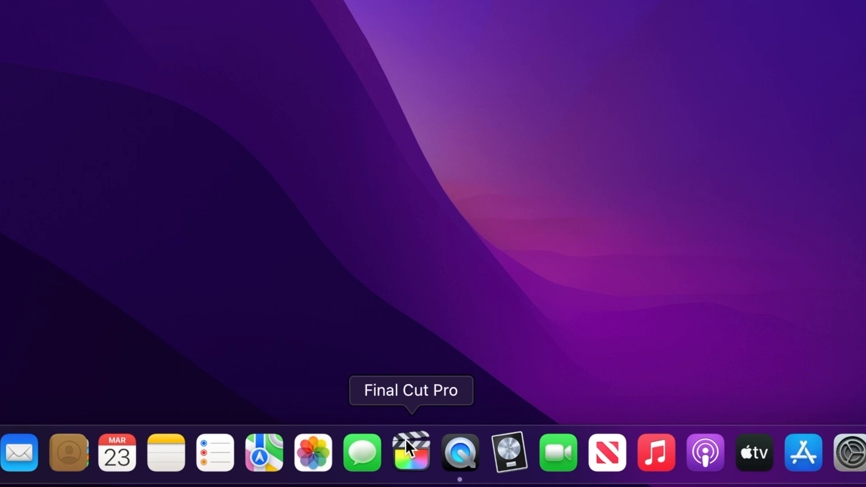
pyautogui.moveTo(242, 146)
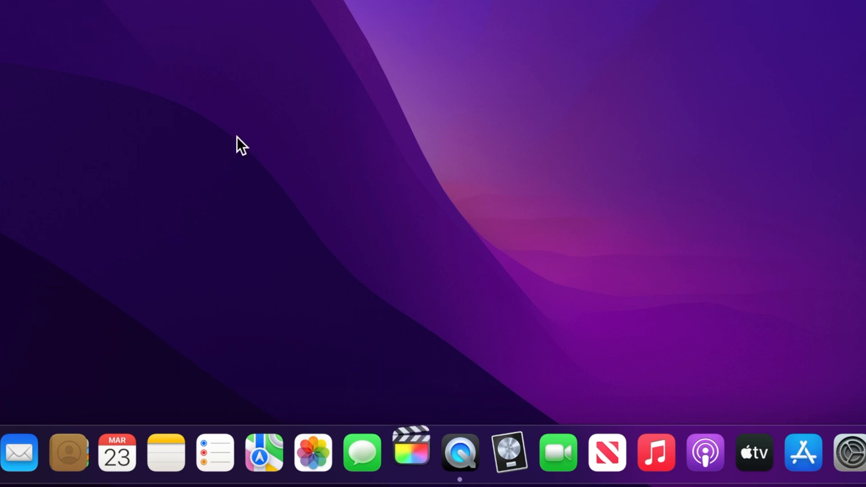
pyautogui.moveTo(67, 307)
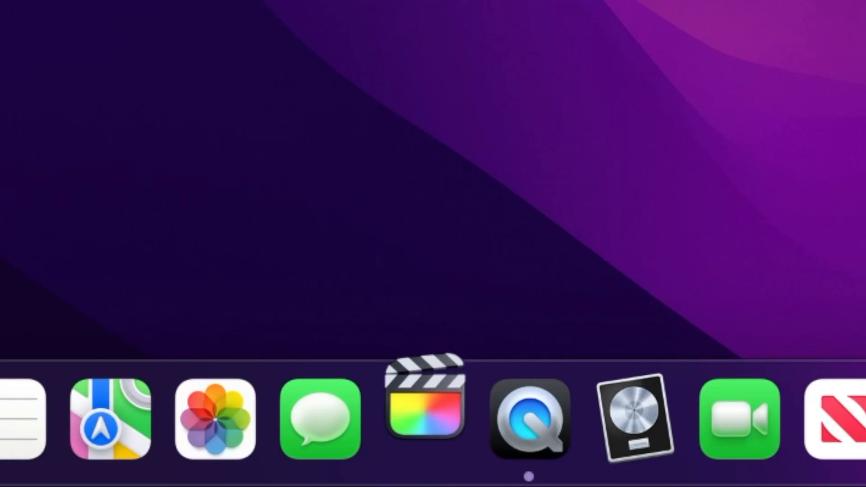
# Relaunch Final Cut Pro from its Dock icon.
pyautogui.click(425, 417)
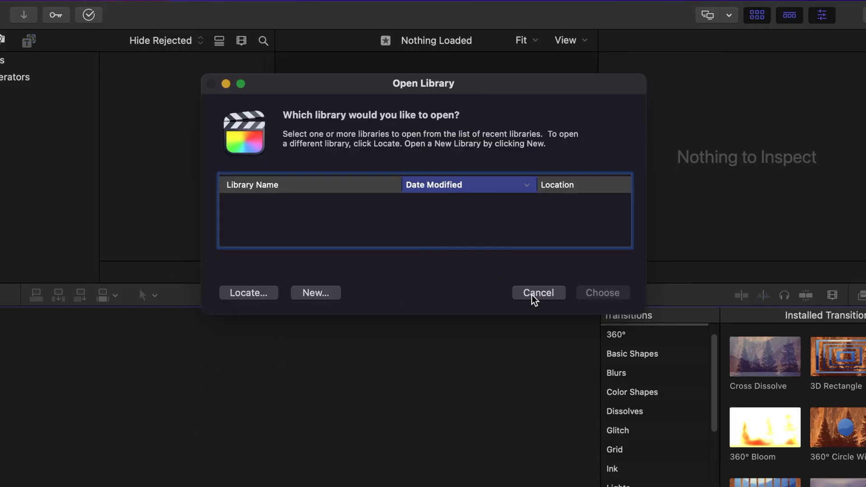
# Dismiss the library prompt and scroll Installed Titles to the new numbered titles 80–88, 131–138, 341–359.
pyautogui.click(537, 293)
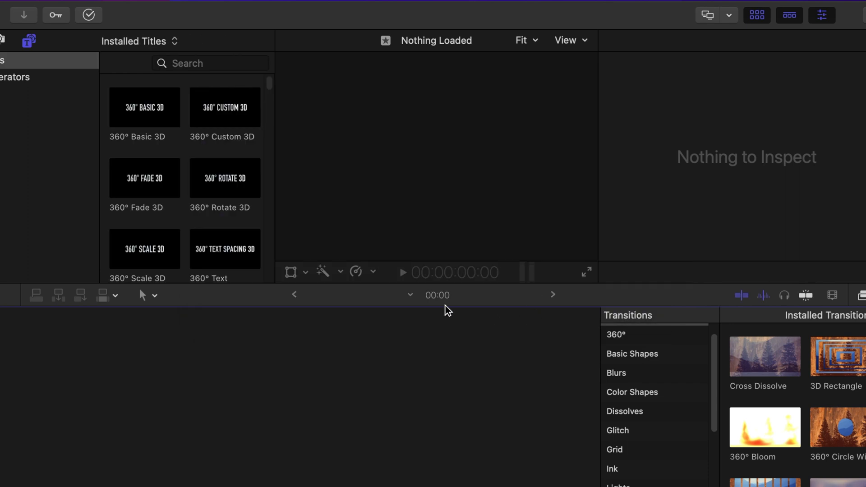
pyautogui.moveTo(236, 197)
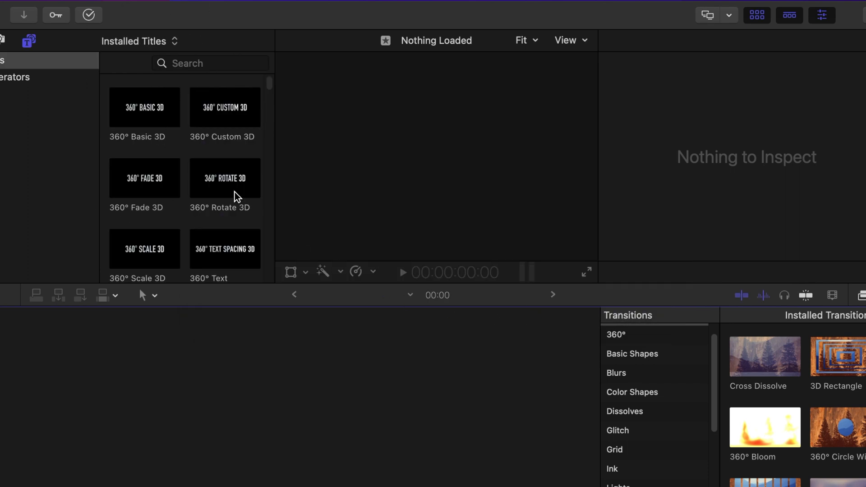
pyautogui.moveTo(233, 128)
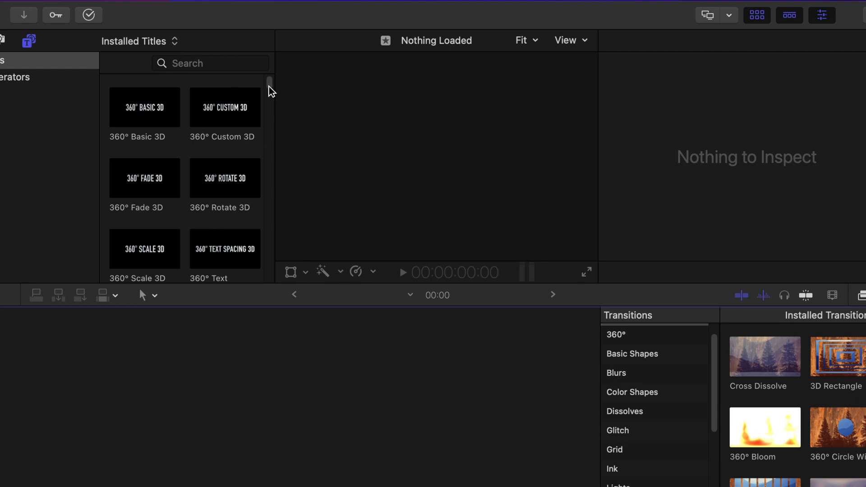
pyautogui.scroll(-3)
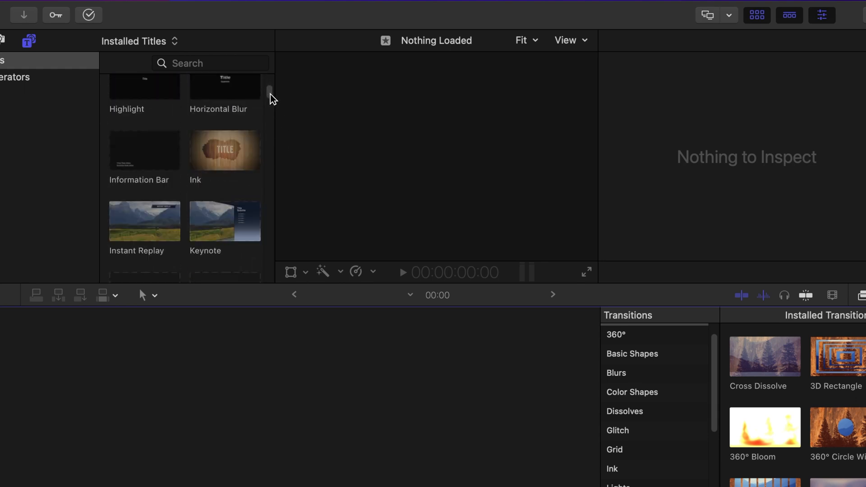
pyautogui.scroll(-3)
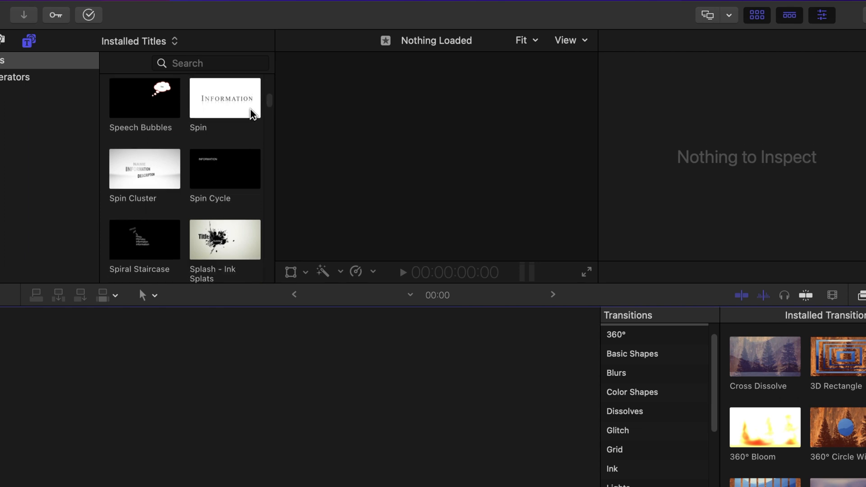
pyautogui.scroll(-3)
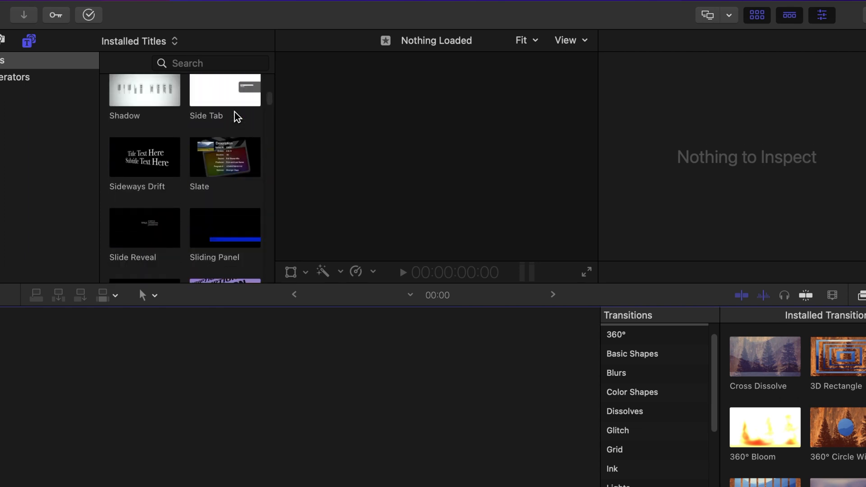
pyautogui.scroll(-3)
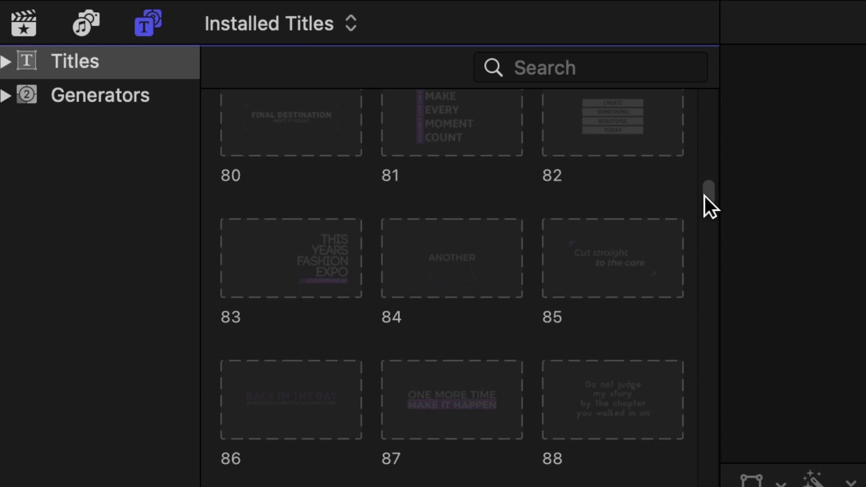
pyautogui.scroll(-3)
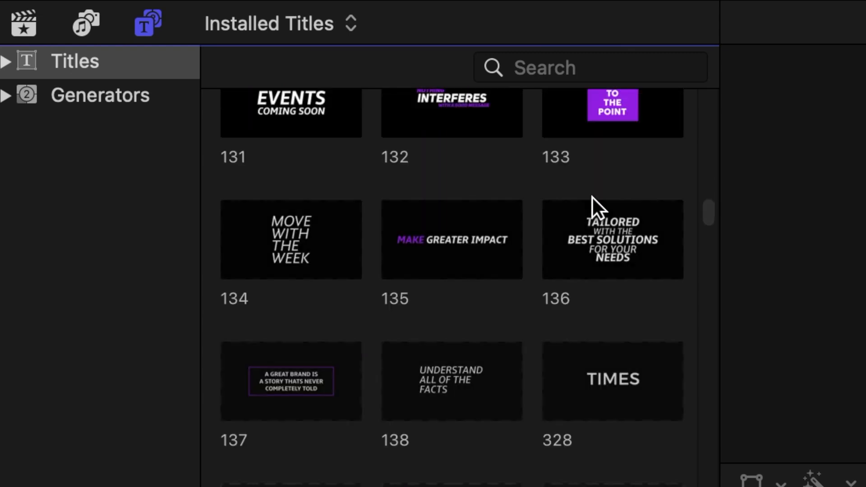
pyautogui.scroll(-3)
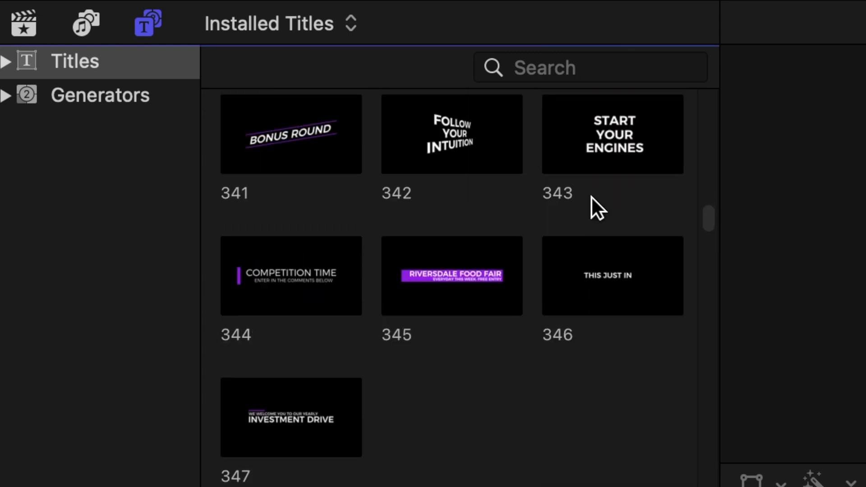
pyautogui.scroll(3)
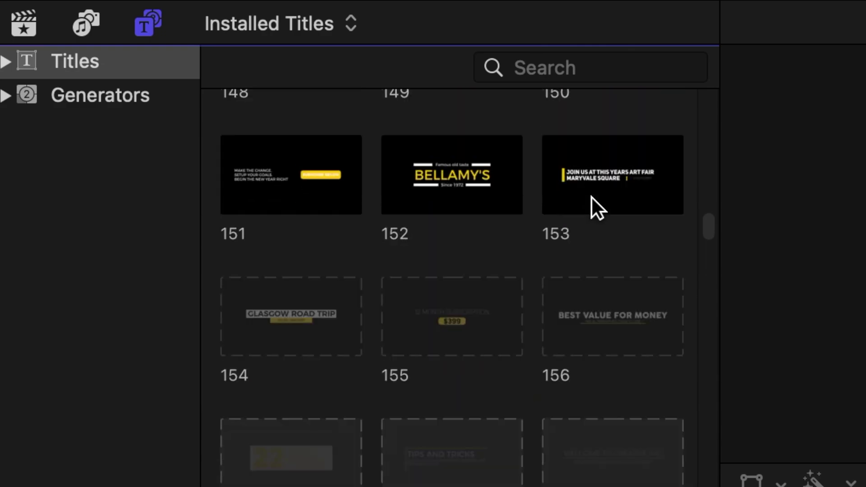
pyautogui.scroll(-3)
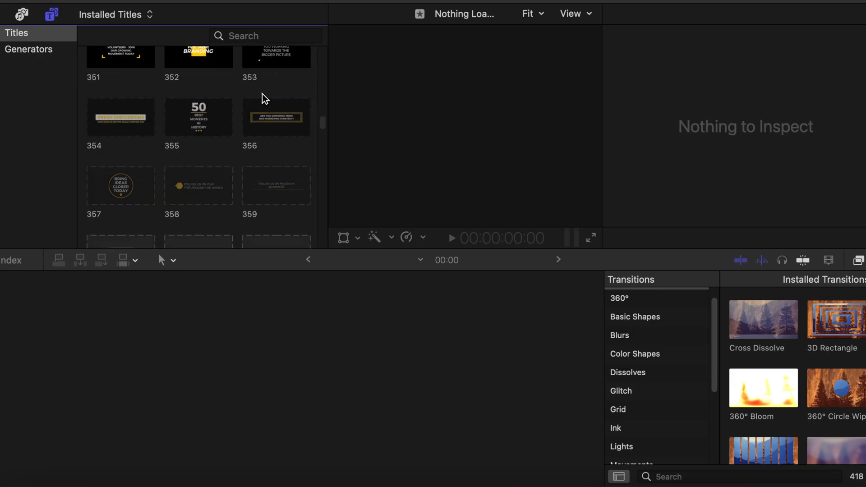
pyautogui.scroll(3)
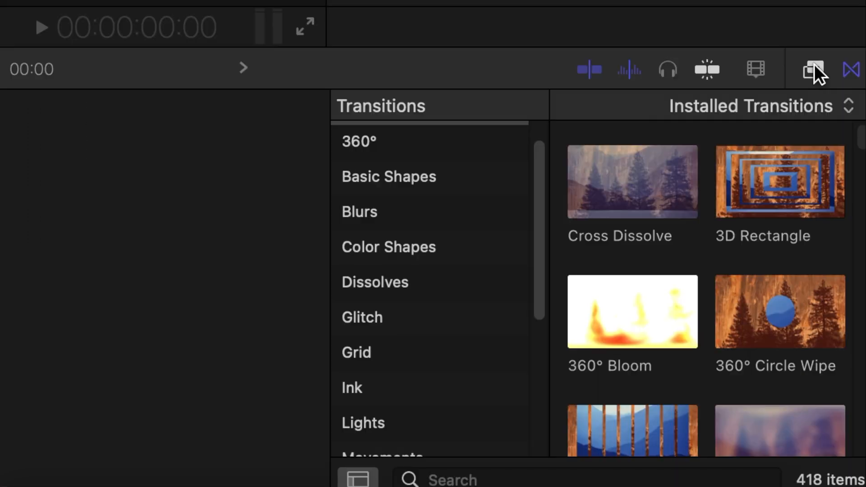
# Browse down through the installed video effects in the Effects browser.
pyautogui.click(813, 69)
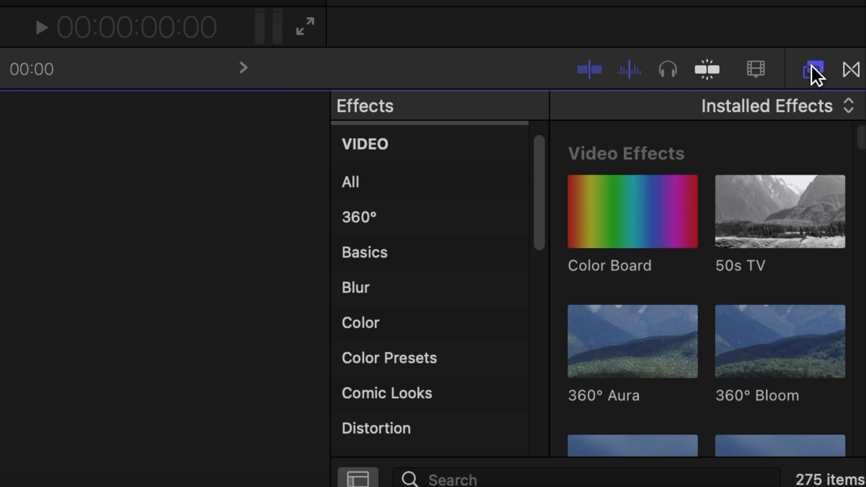
pyautogui.scroll(-3)
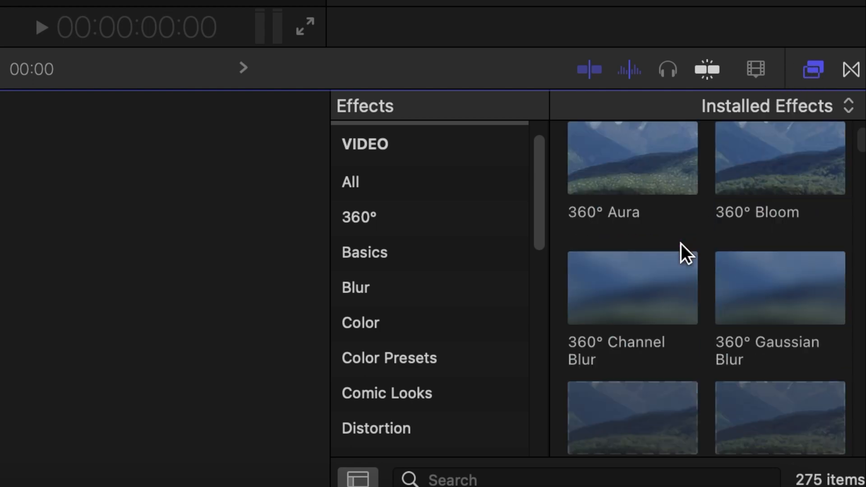
pyautogui.scroll(-3)
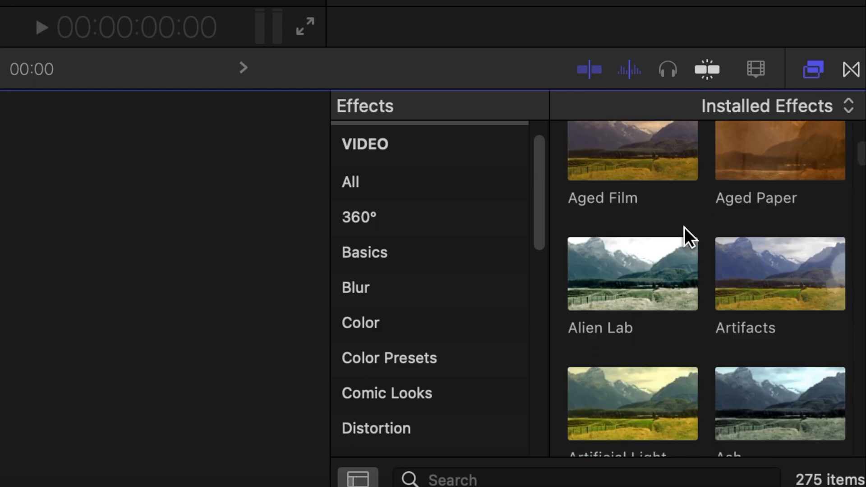
pyautogui.scroll(-3)
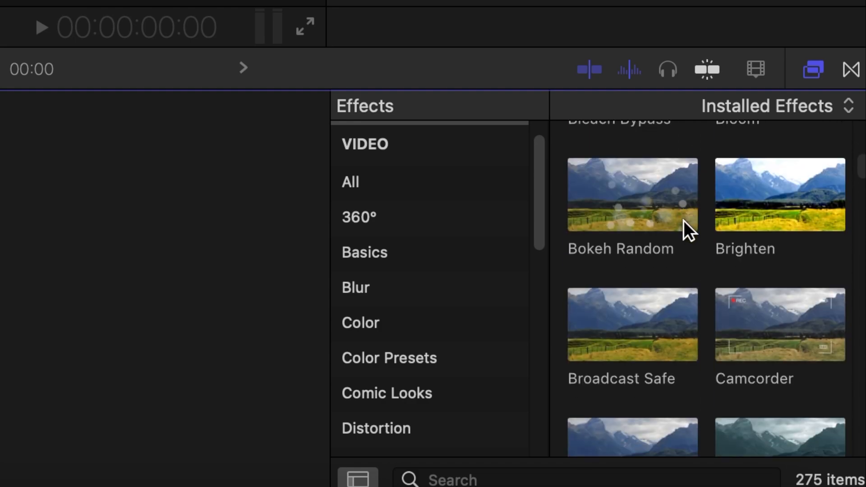
pyautogui.scroll(-3)
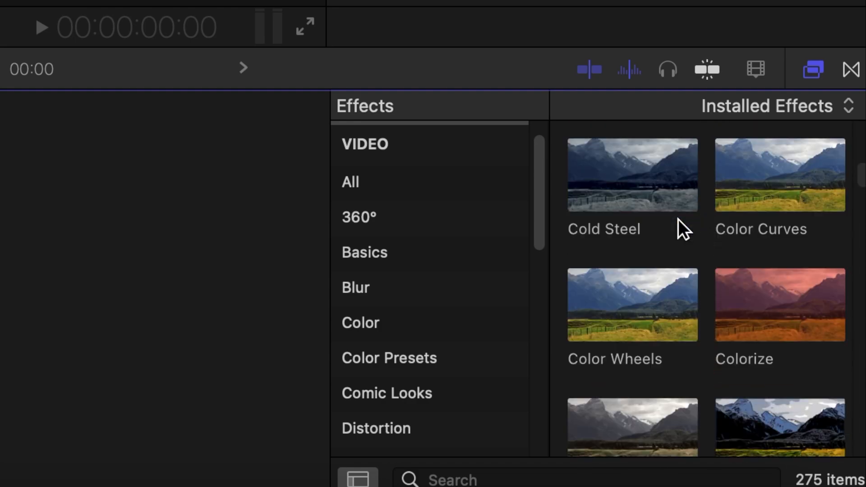
pyautogui.scroll(-3)
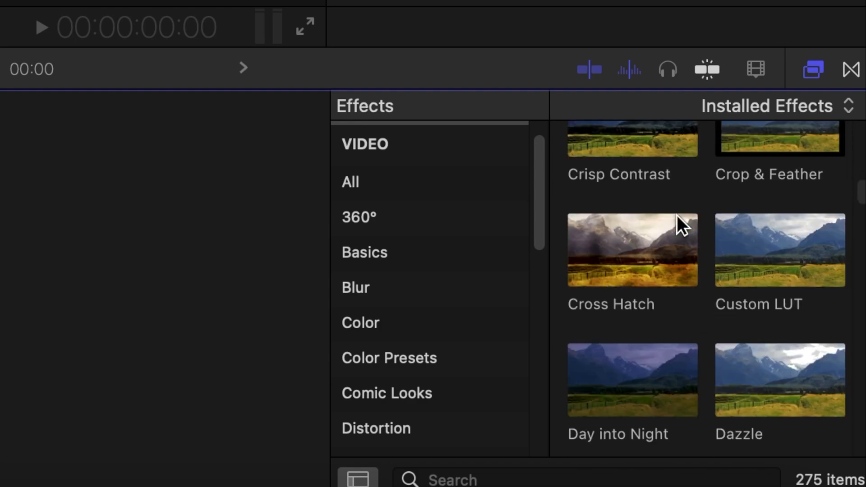
pyautogui.scroll(-3)
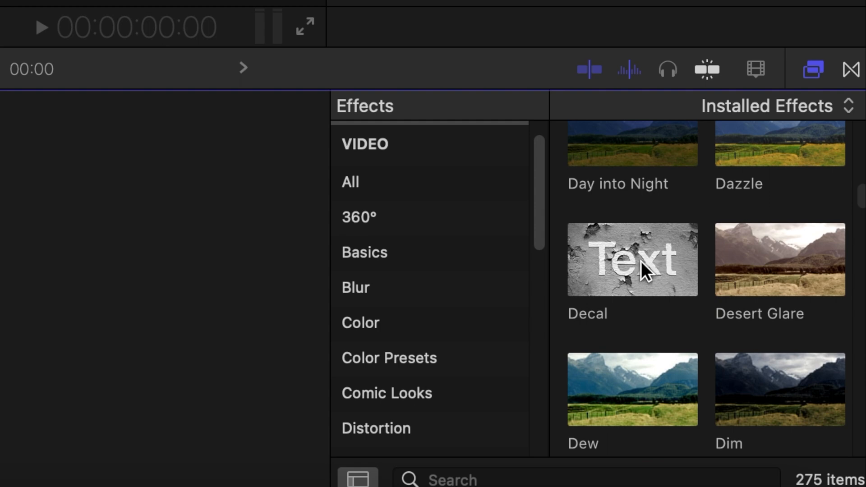
pyautogui.moveTo(818, 109)
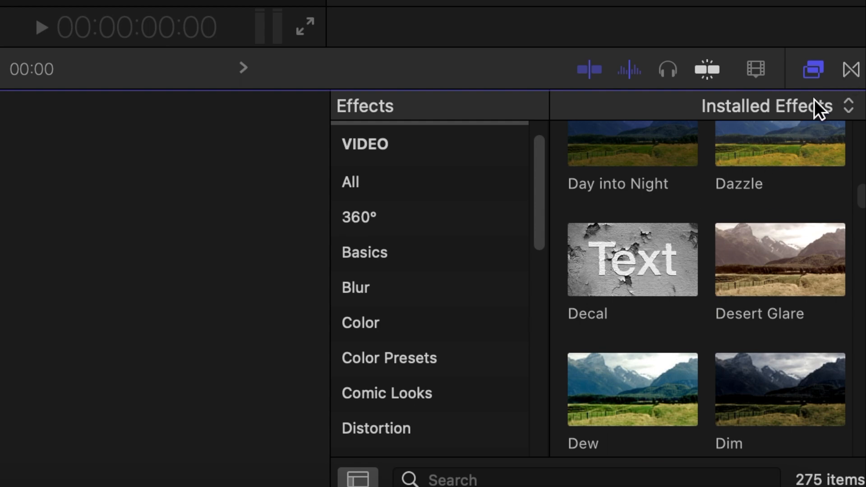
# Scroll the Transitions browser to new transitions such as Delay Left and Slide Down.
pyautogui.click(852, 68)
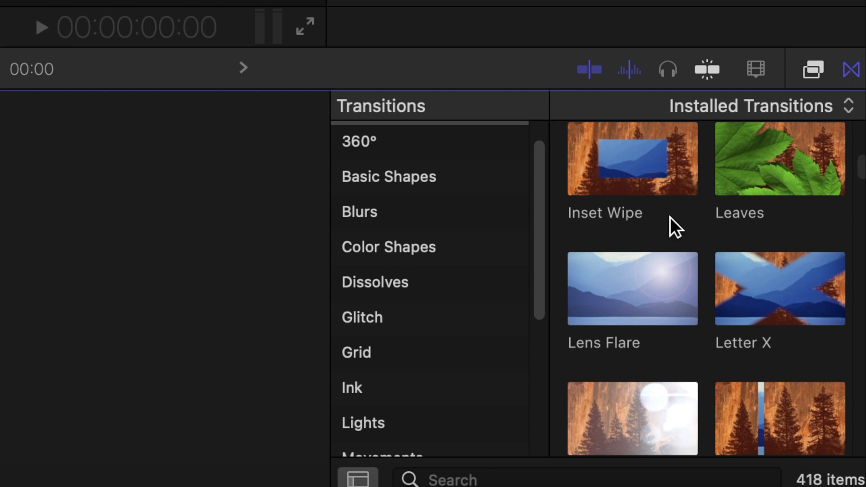
pyautogui.scroll(3)
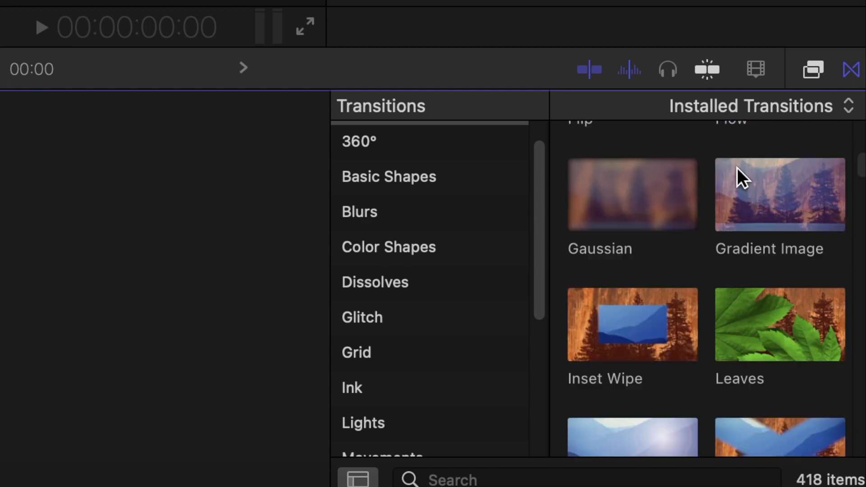
pyautogui.scroll(-3)
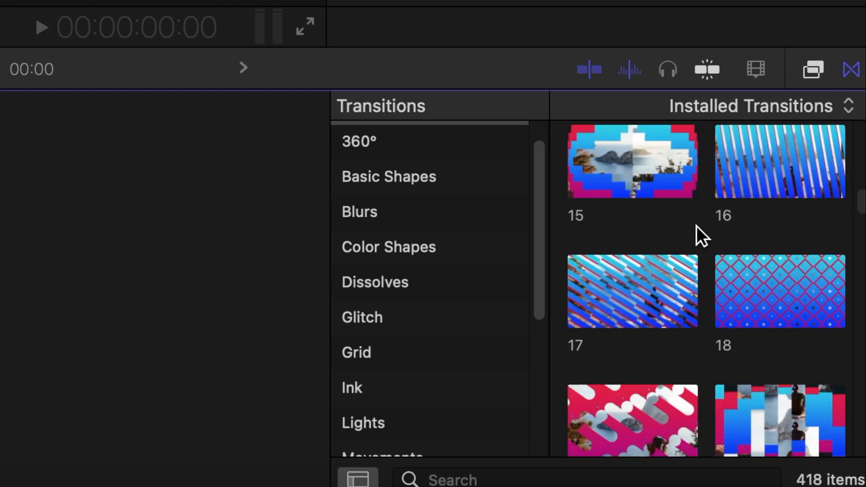
pyautogui.scroll(-3)
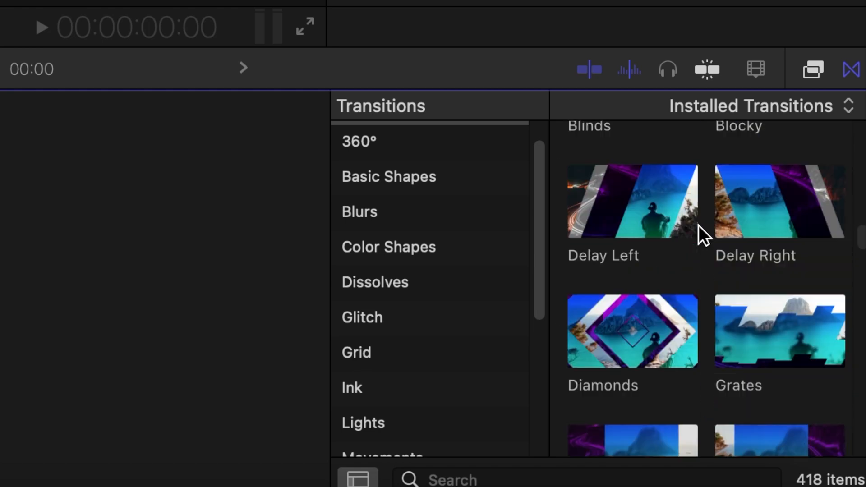
pyautogui.scroll(-3)
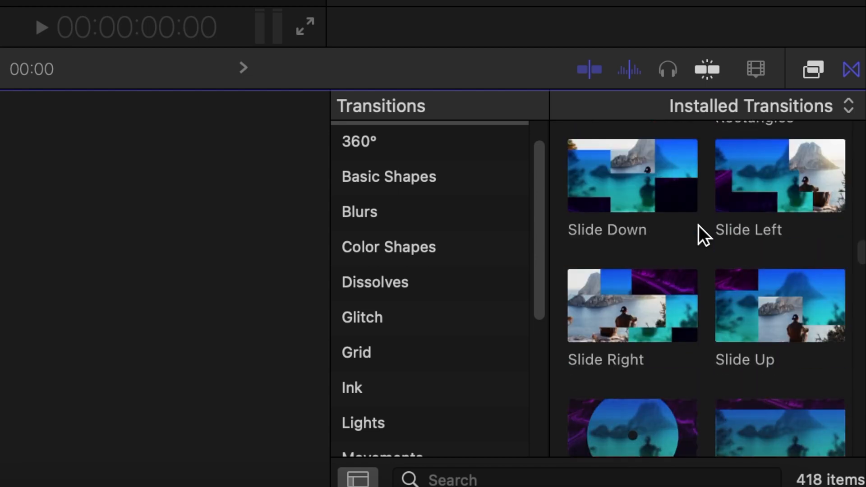
pyautogui.scroll(-3)
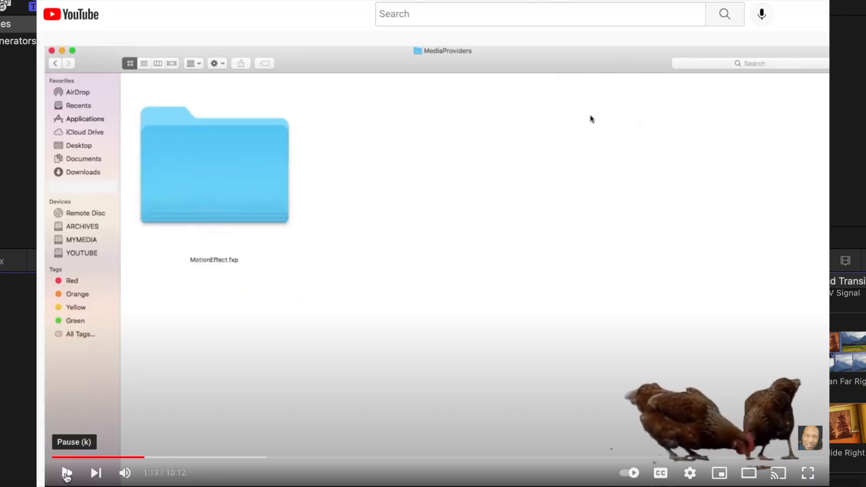
# Resume the YouTube tutorial until it reaches MotionEffect.fxp's Contents folder.
pyautogui.click(66, 473)
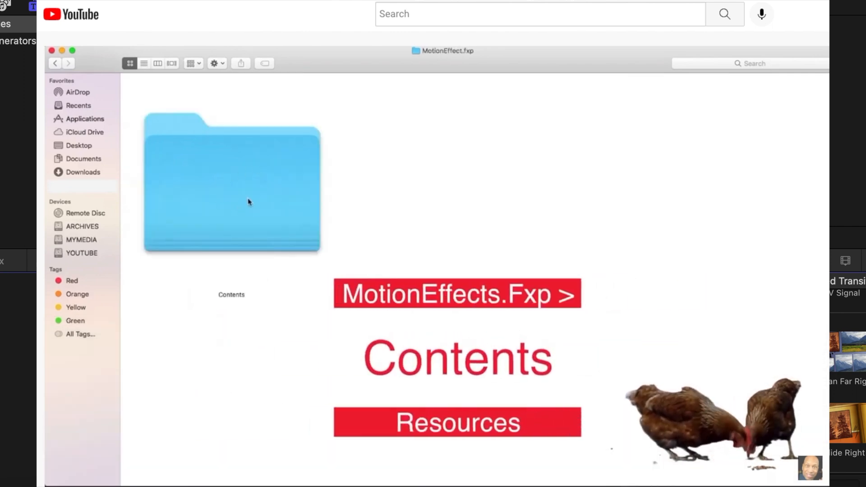
pyautogui.doubleClick(231, 182)
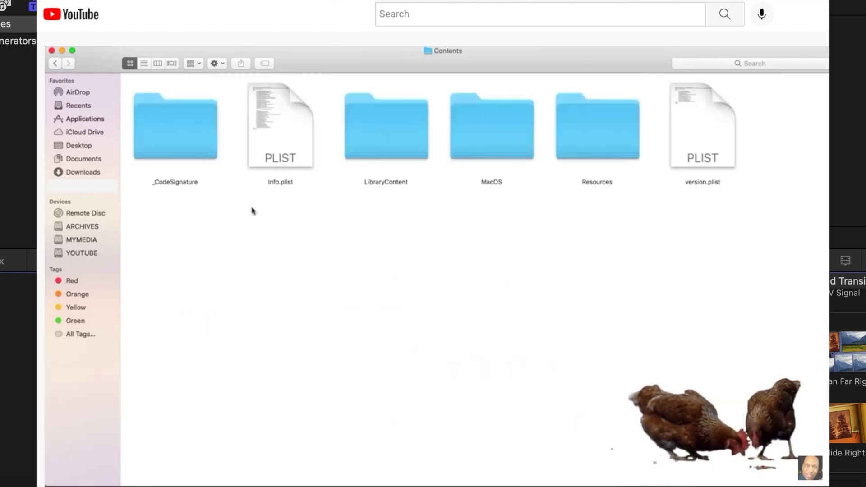